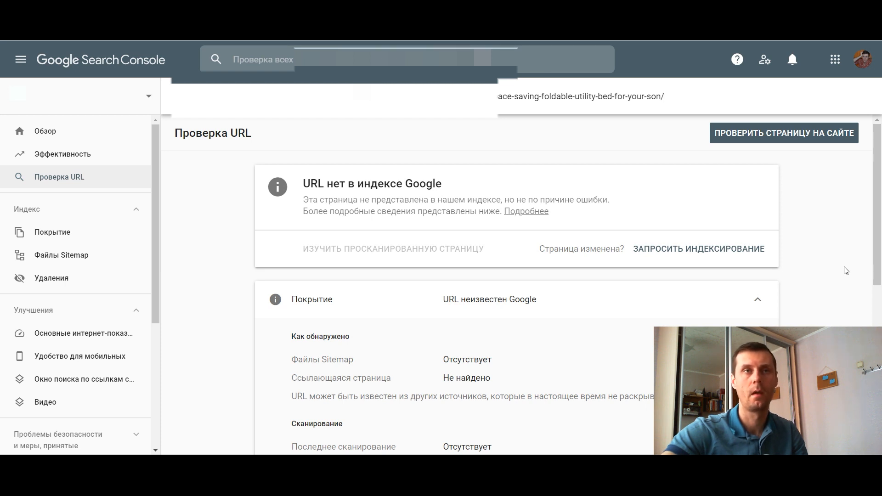
pyautogui.moveTo(836, 273)
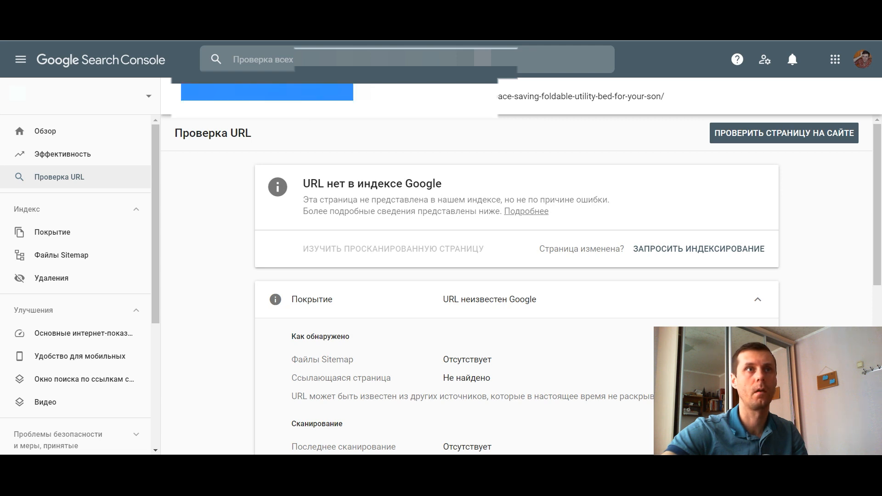
# Step: Search Google for 'google cloud console' and open the Google Cloud Console result
pyautogui.click(394, 59)
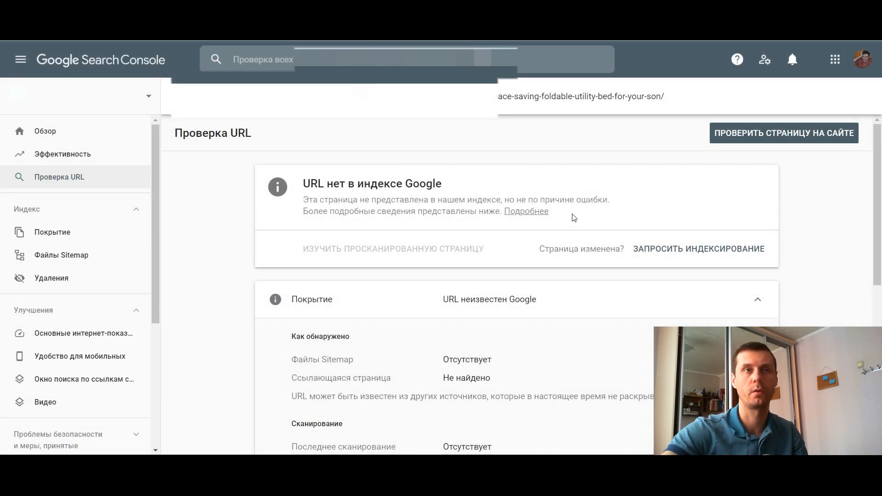
pyautogui.moveTo(408, 225)
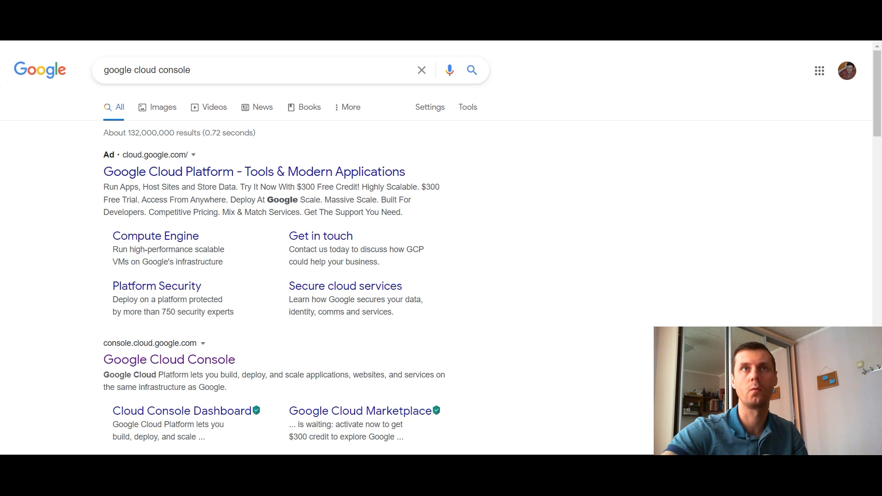
pyautogui.click(170, 359)
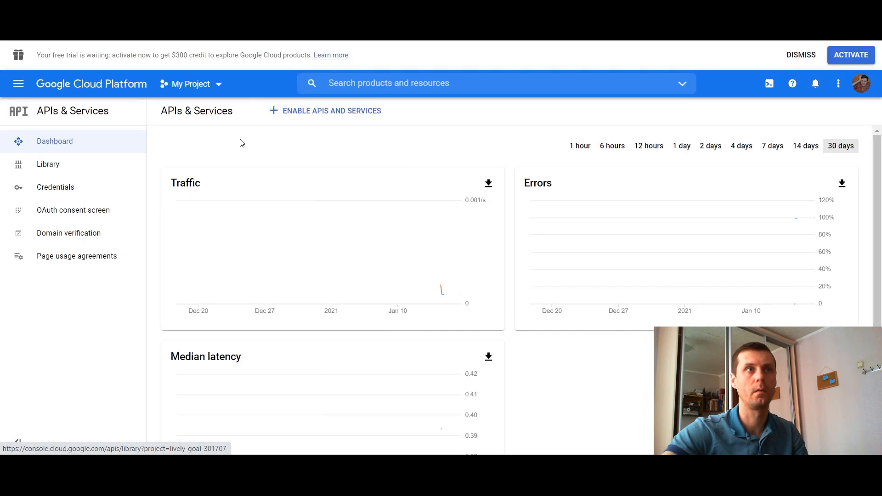
pyautogui.moveTo(270, 149)
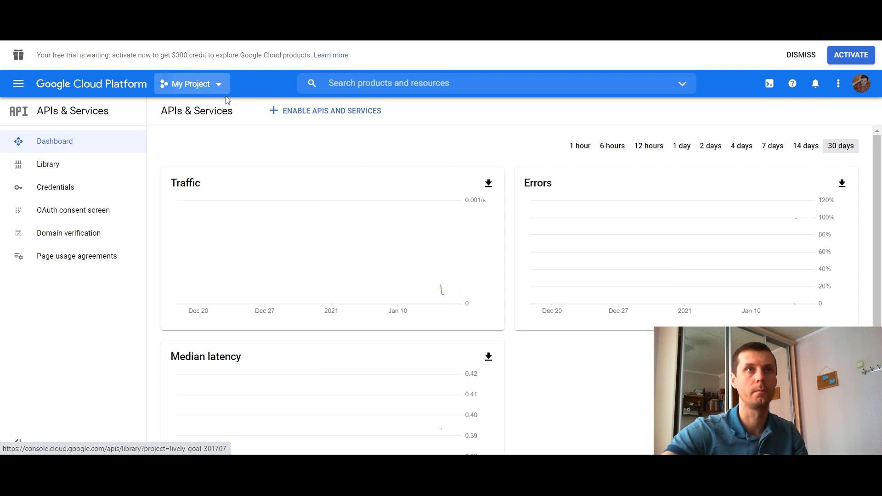
# Step: Create a new Google Cloud project named Indexing API
pyautogui.click(191, 83)
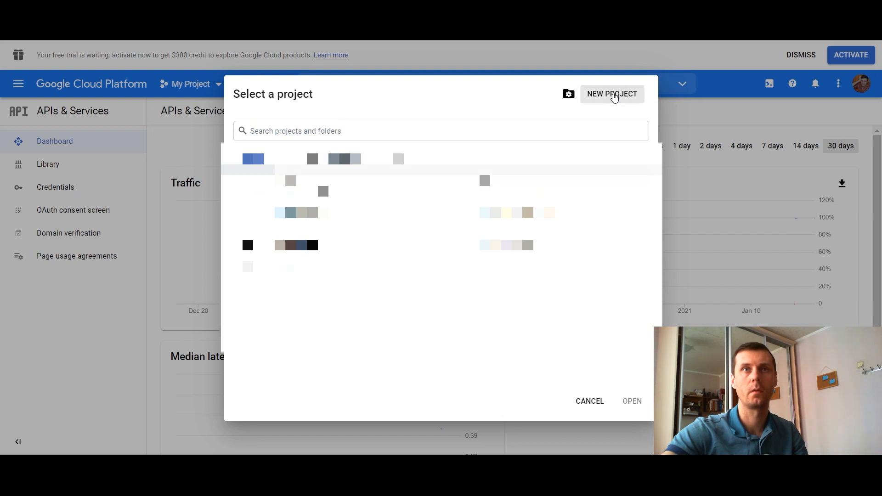
pyautogui.click(611, 93)
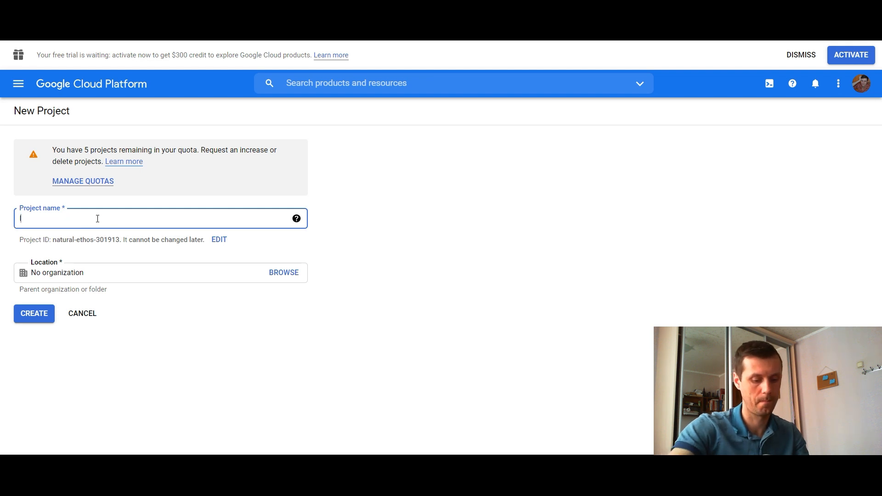
pyautogui.write('Indexing API')
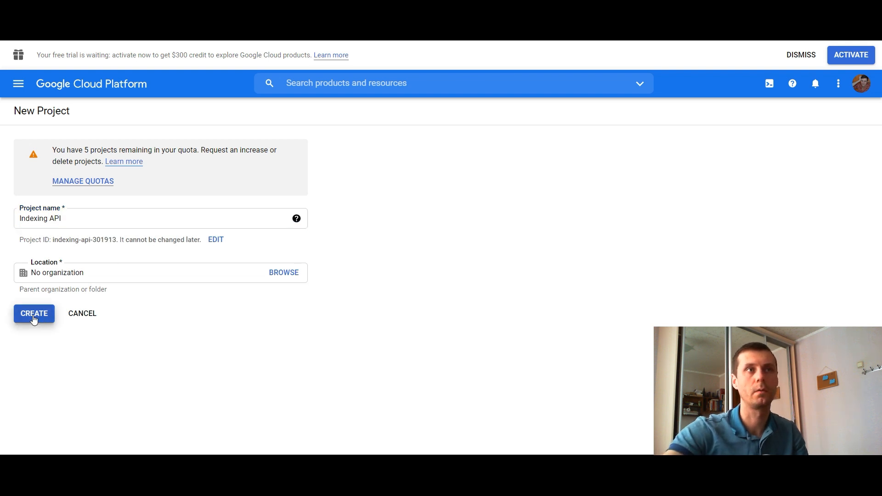
pyautogui.click(34, 313)
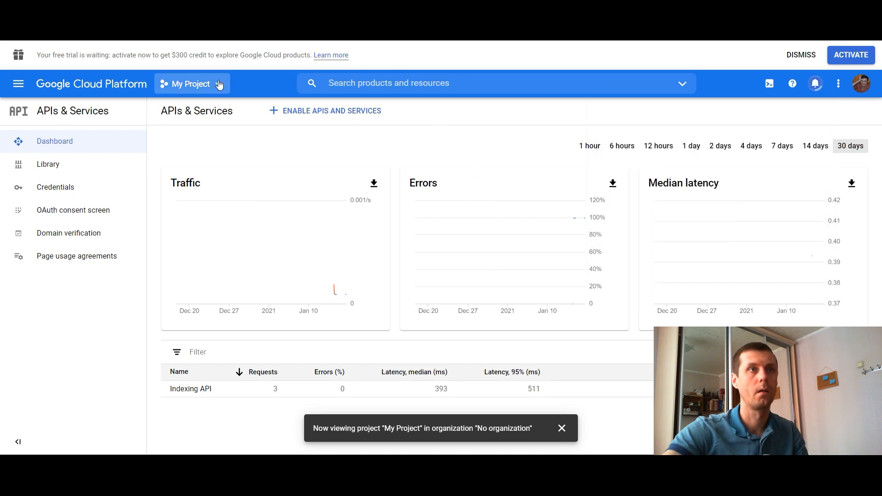
# Step: Switch the console to the new Indexing API project
pyautogui.click(191, 83)
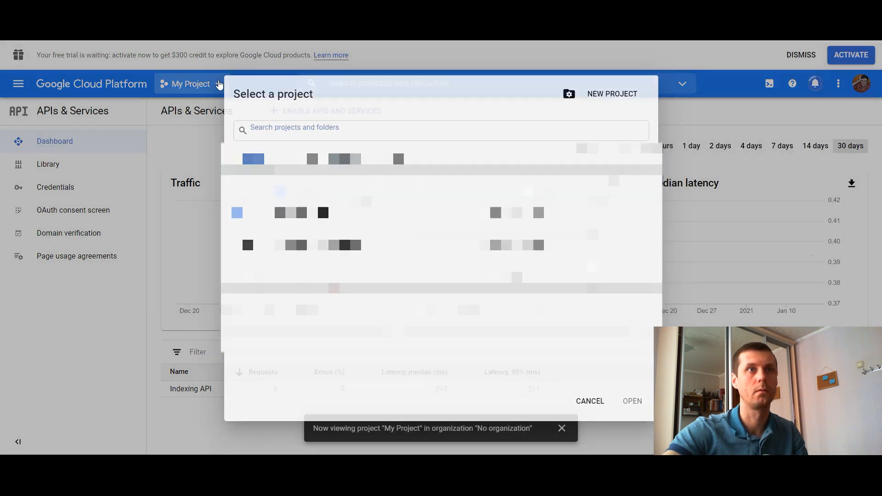
pyautogui.click(589, 401)
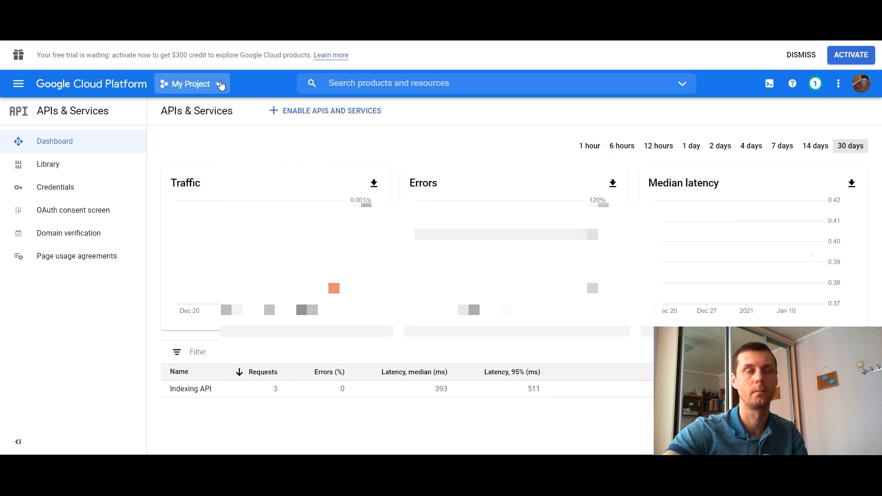
pyautogui.click(191, 83)
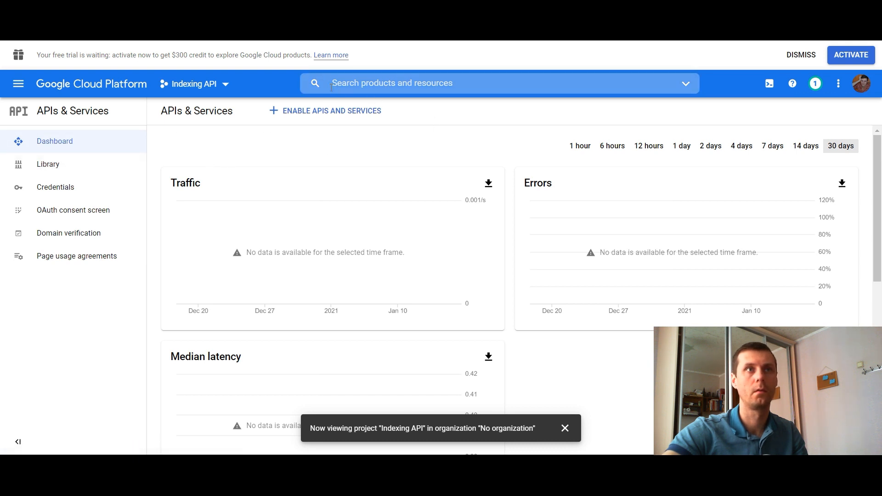
# Step: Find the Indexing API in the API Library by searching 'indexing' and enable it
pyautogui.click(48, 163)
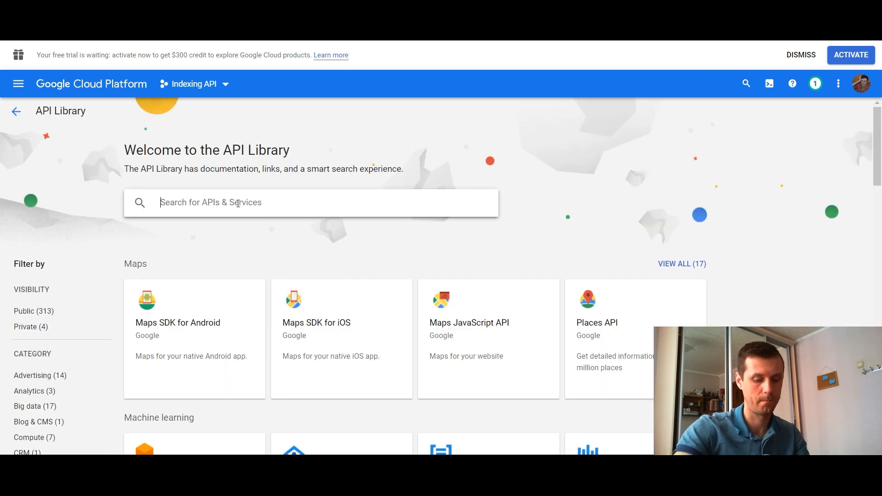
pyautogui.write('indexin')
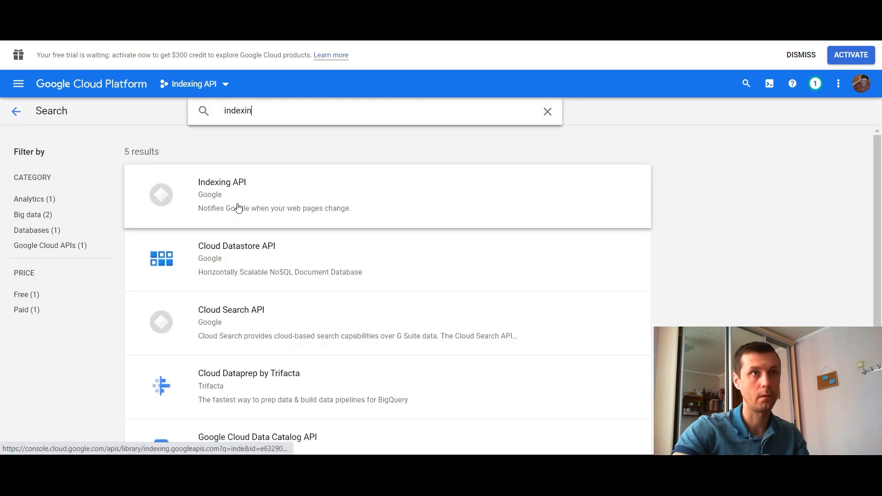
pyautogui.click(221, 194)
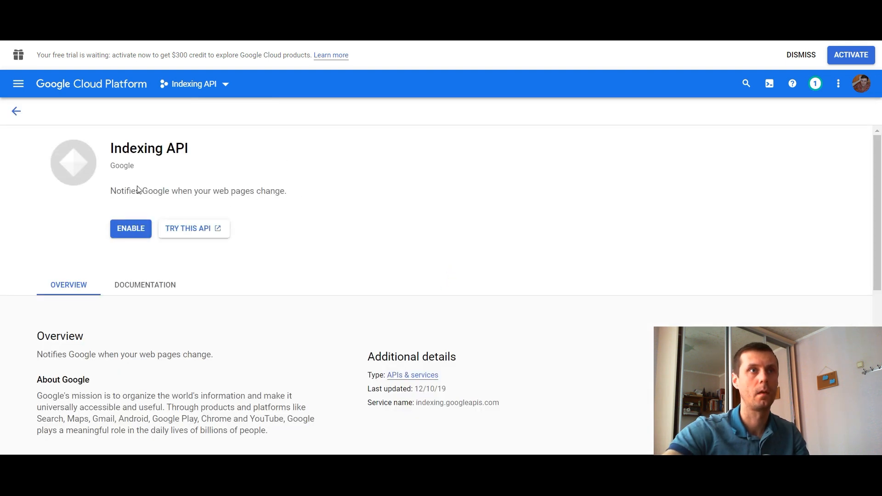
pyautogui.click(130, 228)
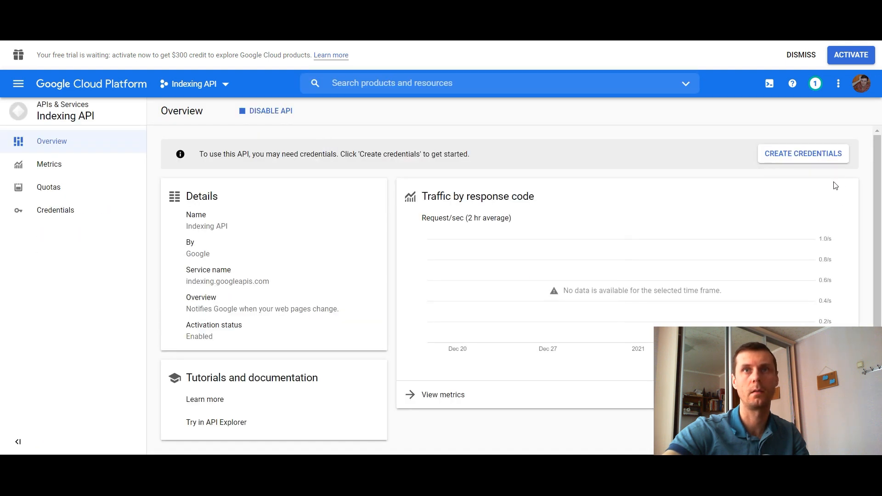
pyautogui.moveTo(345, 150)
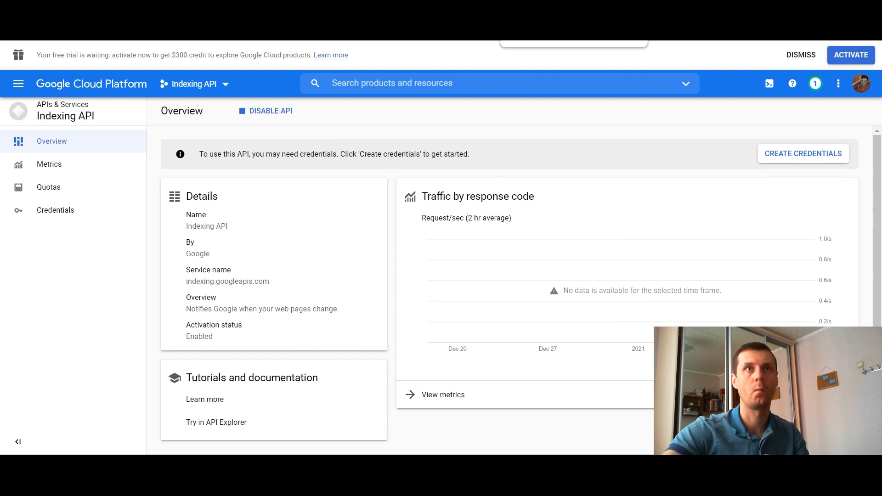
# Step: Select the Indexing API project from the dashboard and go to its service accounts
pyautogui.click(91, 83)
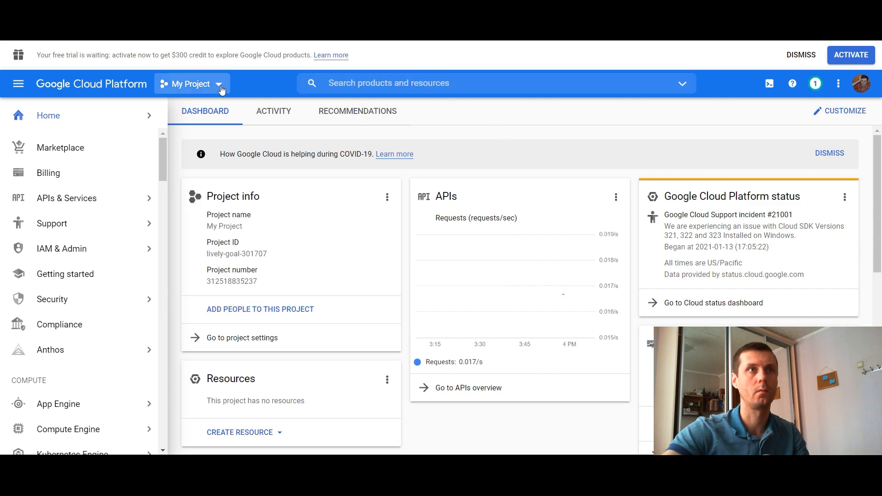
pyautogui.click(191, 83)
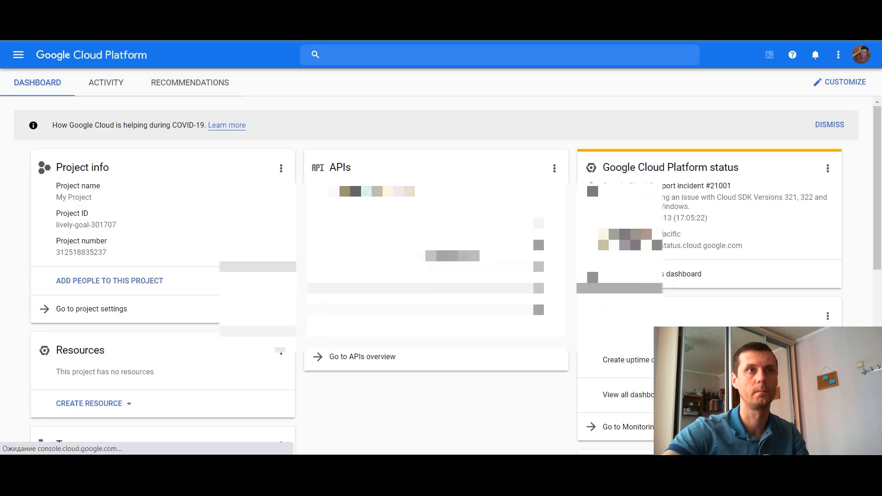
pyautogui.click(18, 55)
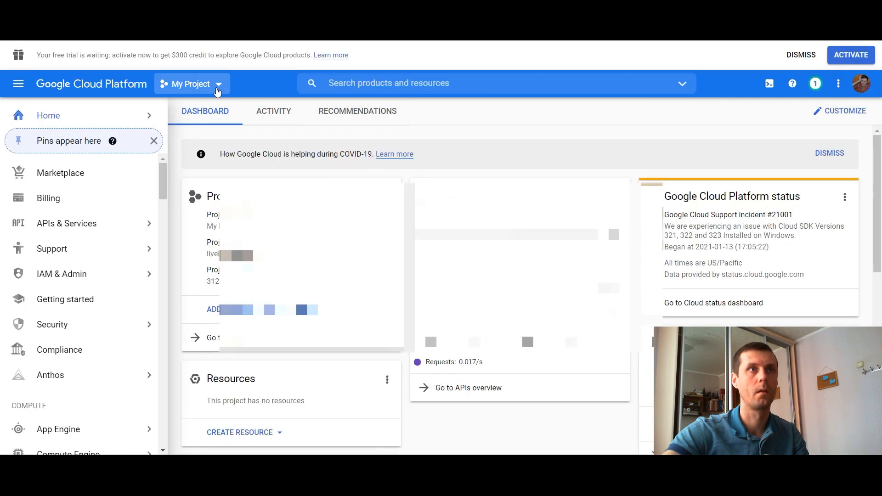
pyautogui.click(190, 83)
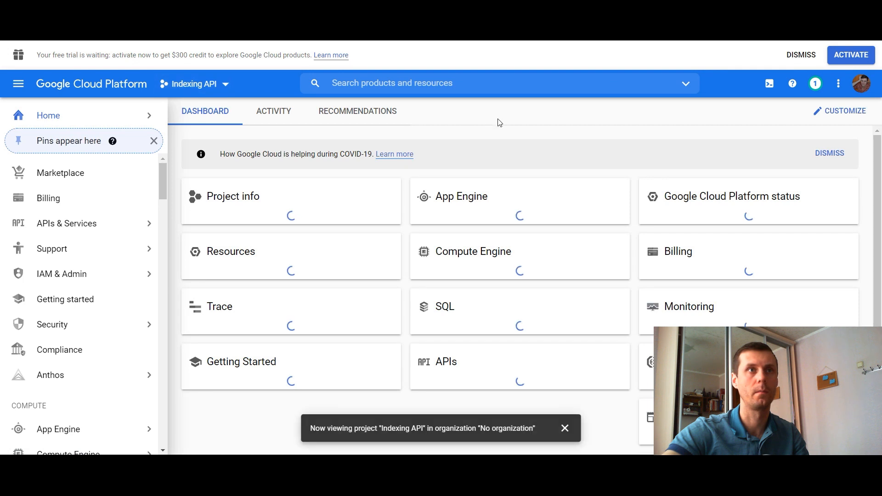
pyautogui.click(62, 274)
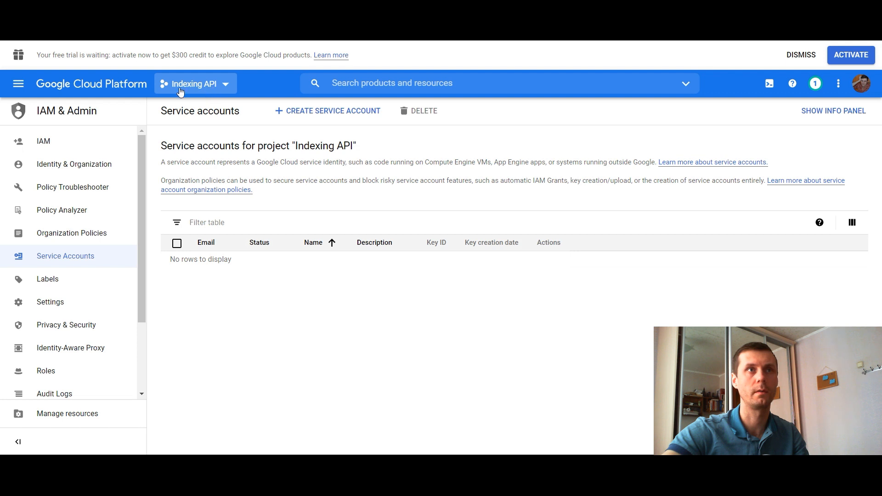
# Step: Create a new service account named indexingapi, with description indexingapi
pyautogui.click(328, 111)
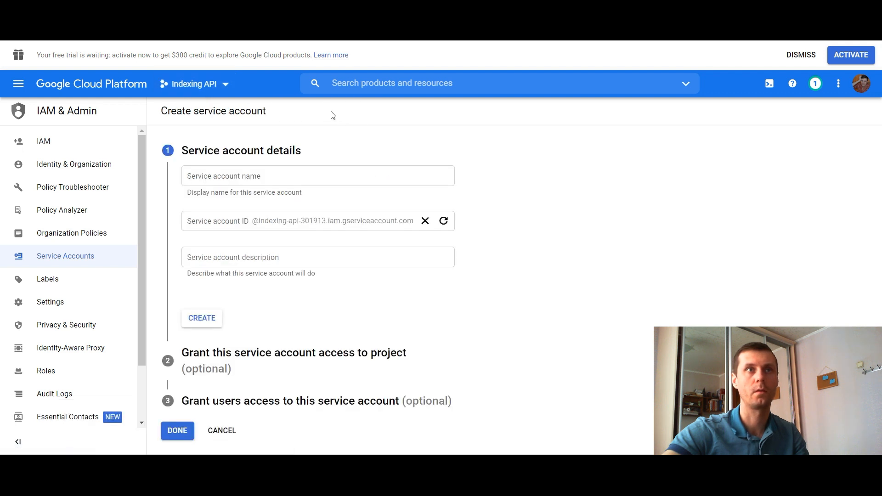
pyautogui.click(317, 176)
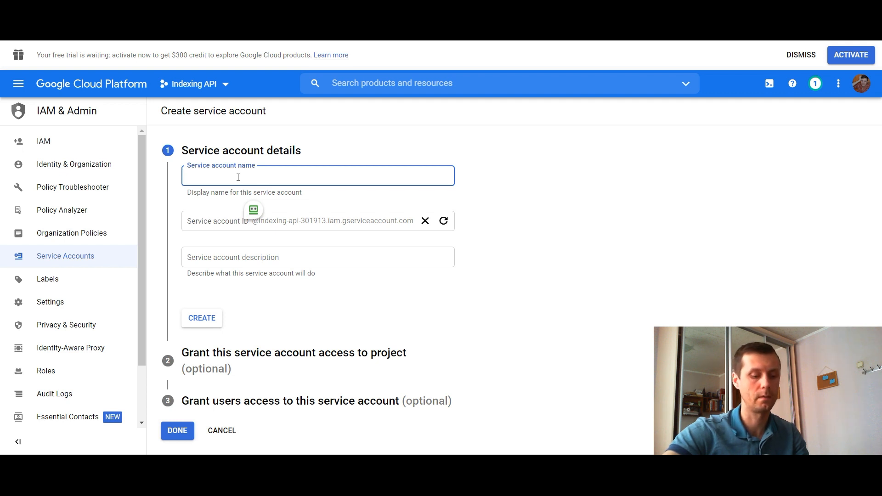
pyautogui.write('i')
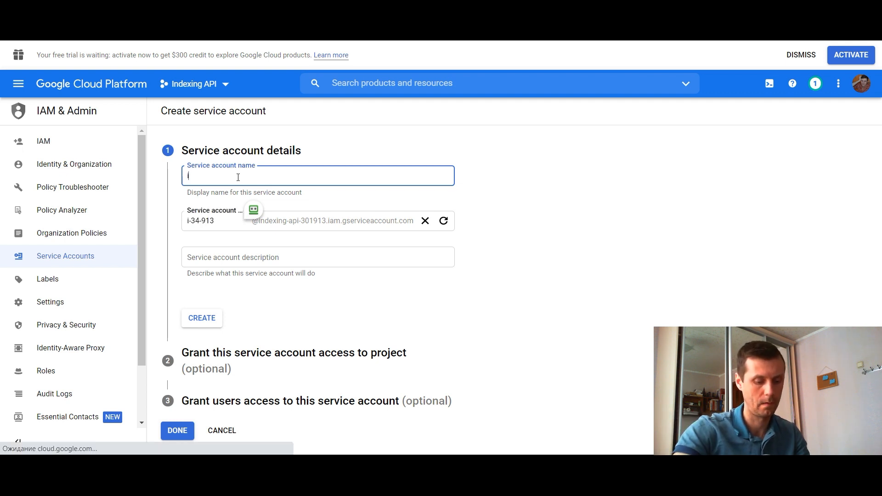
pyautogui.write('indexi')
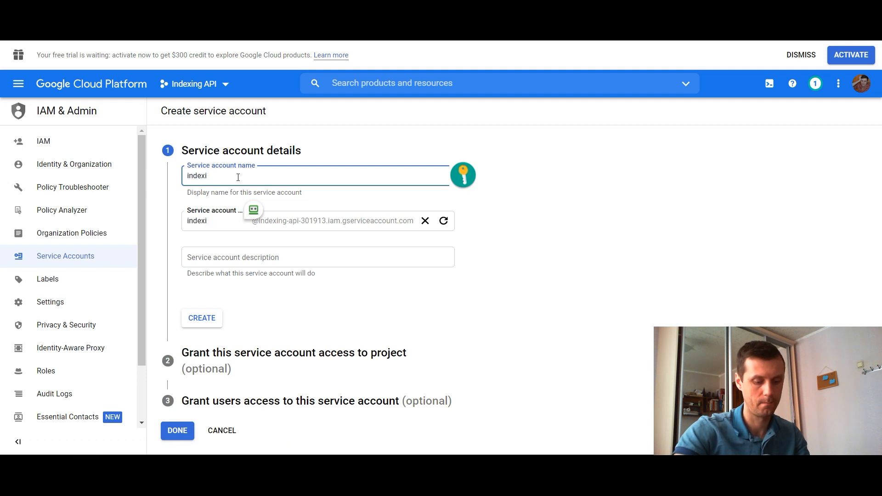
pyautogui.write('ngapi')
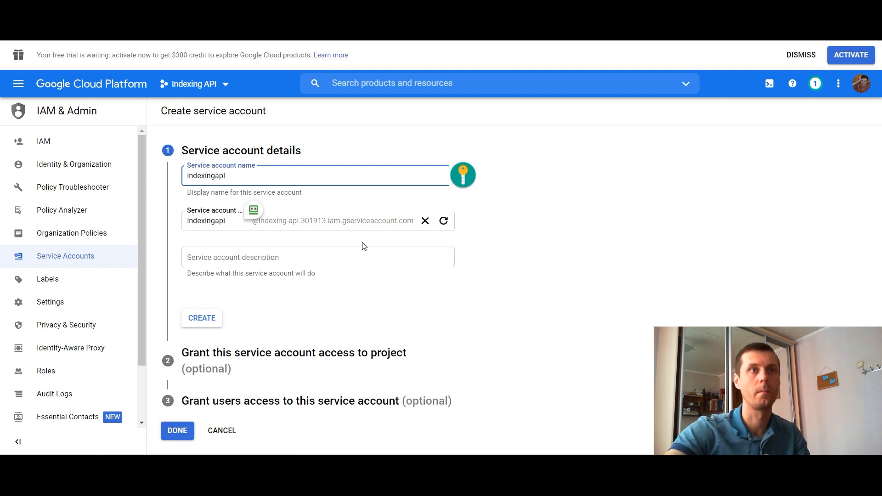
pyautogui.doubleClick(205, 176)
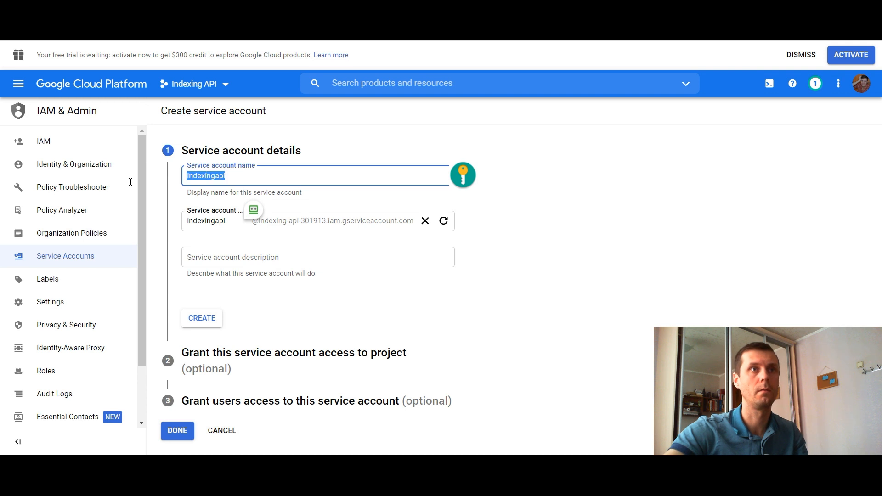
pyautogui.write('indexingapi')
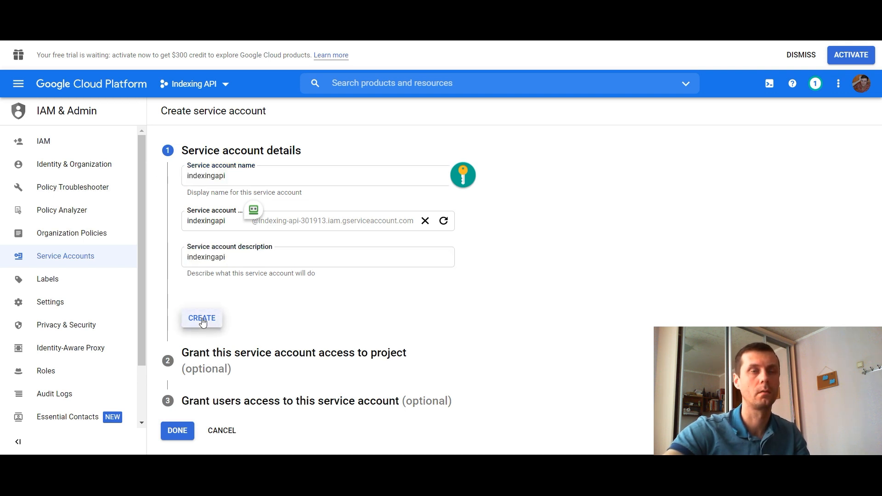
pyautogui.click(201, 318)
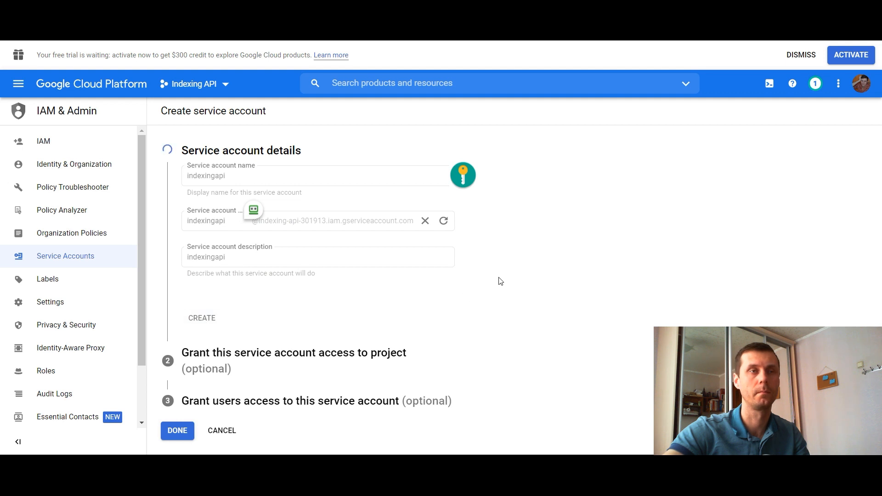
# Step: Grant the indexingapi account the Owner role and finish the setup
pyautogui.click(201, 317)
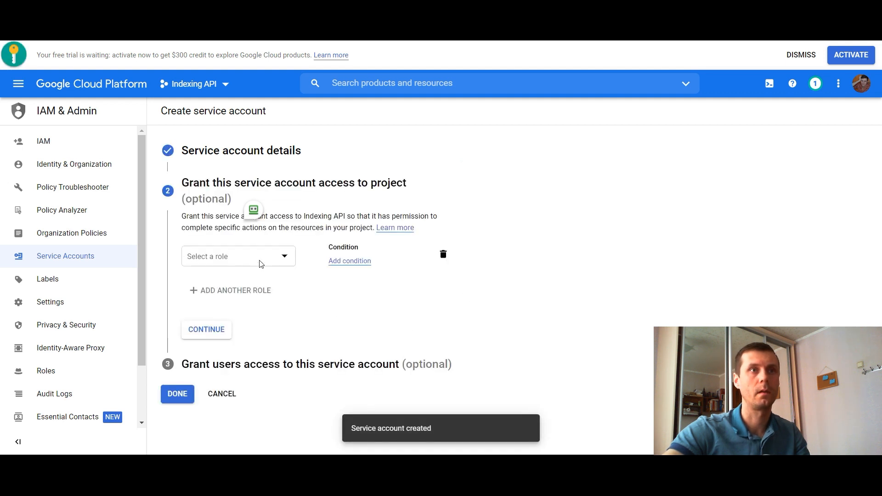
pyautogui.click(237, 256)
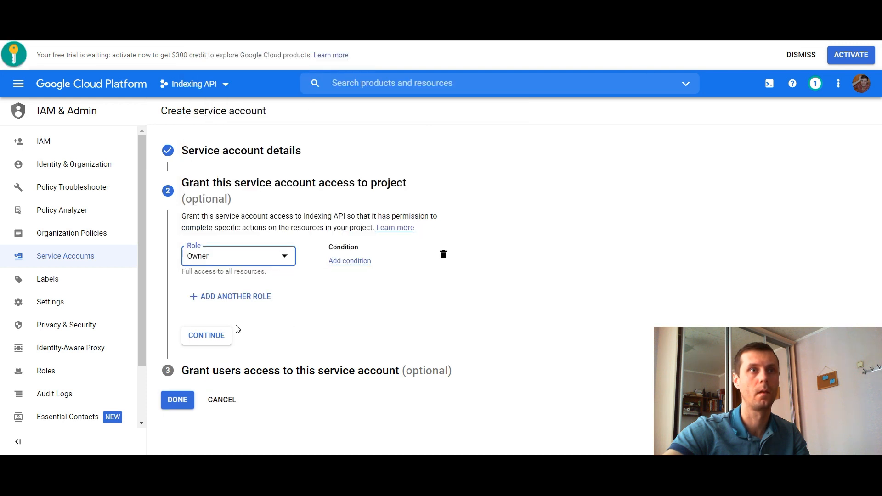
pyautogui.click(206, 336)
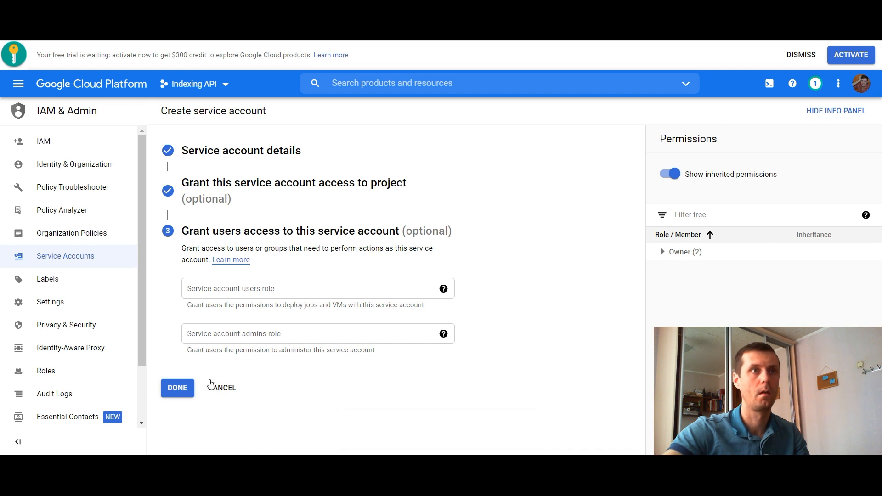
pyautogui.click(176, 388)
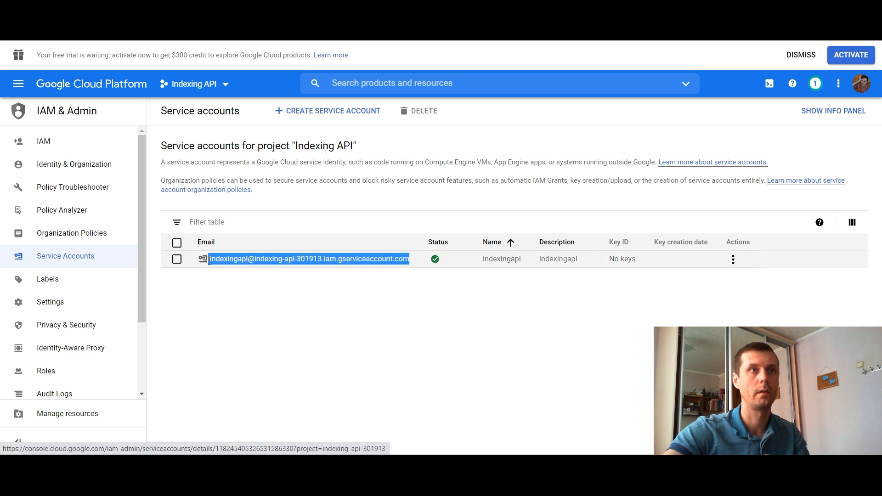
pyautogui.rightClick(308, 259)
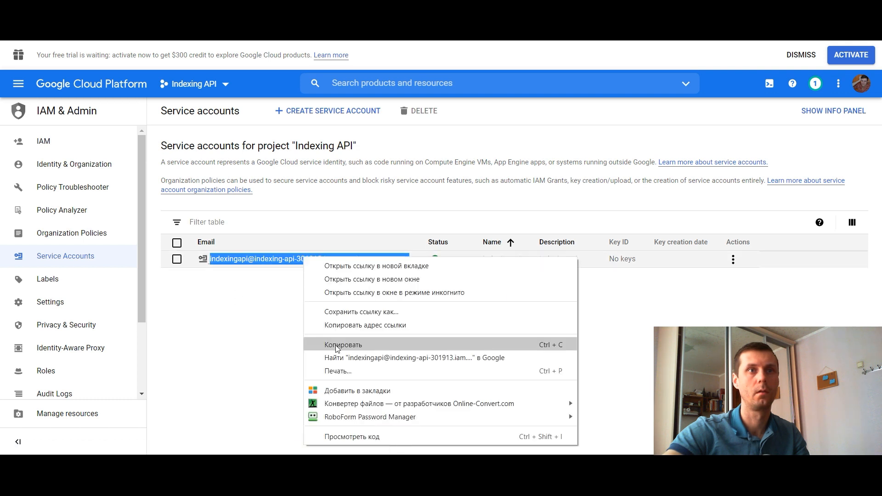
pyautogui.click(343, 344)
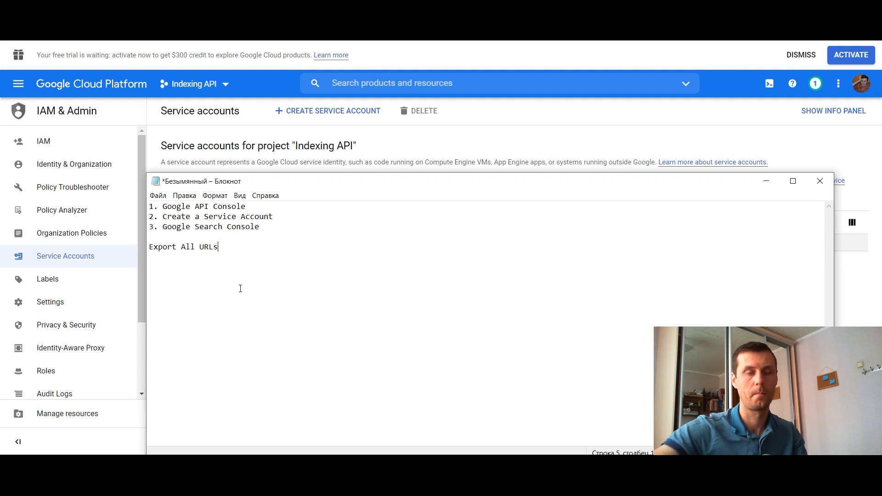
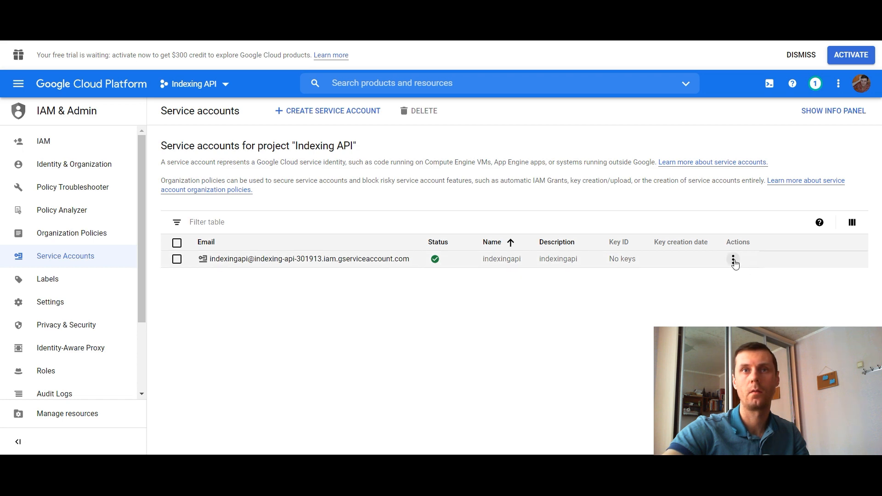
pyautogui.click(733, 259)
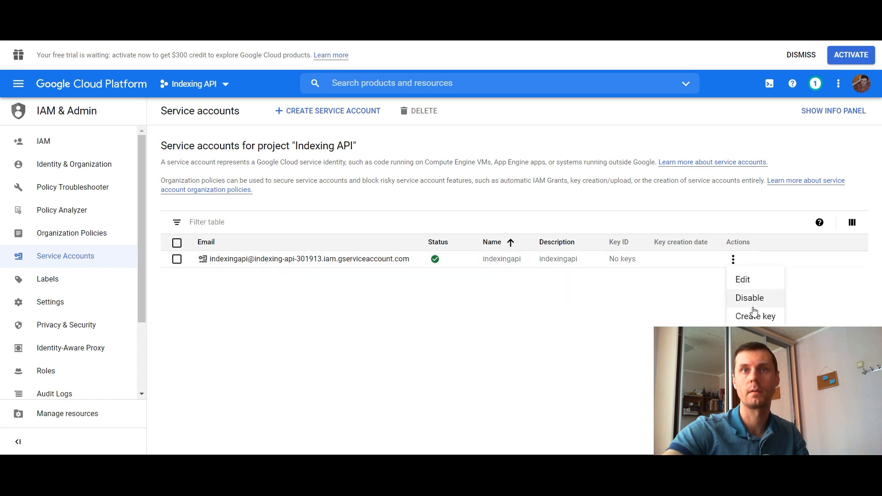
pyautogui.click(755, 316)
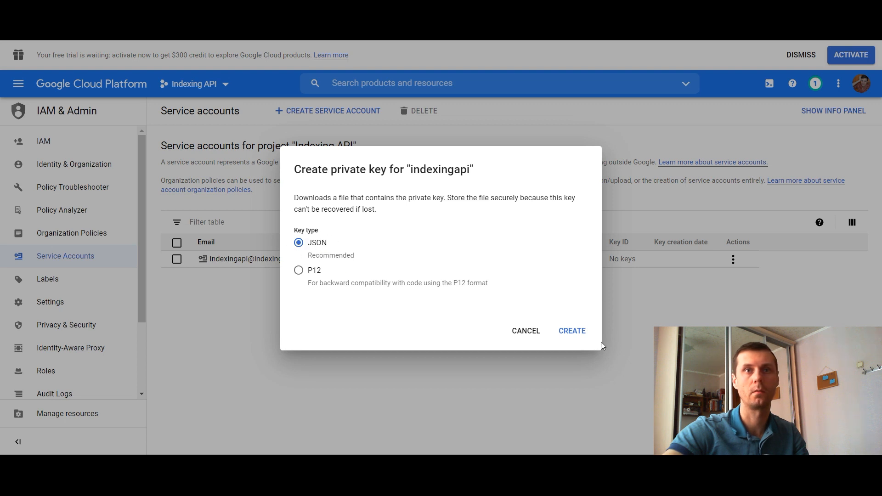
# Step: Generate the indexingapi JSON key, save the file, and close the confirmation
pyautogui.click(571, 330)
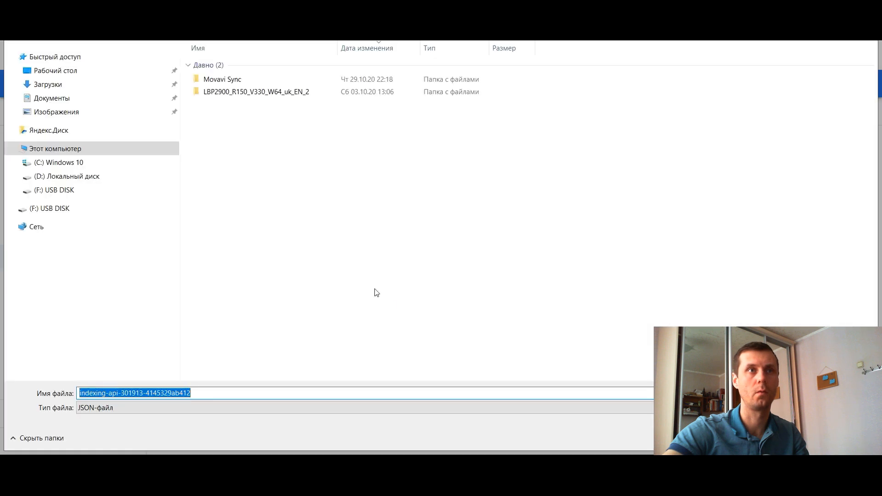
pyautogui.click(64, 162)
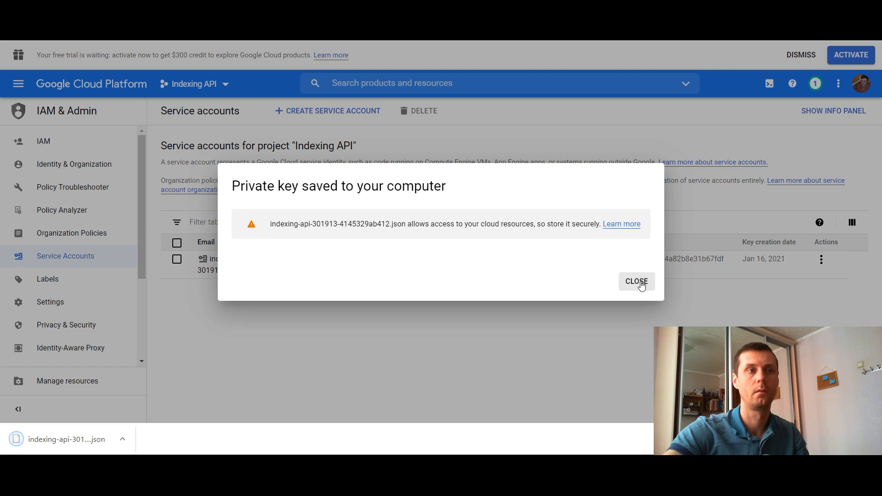
pyautogui.click(637, 281)
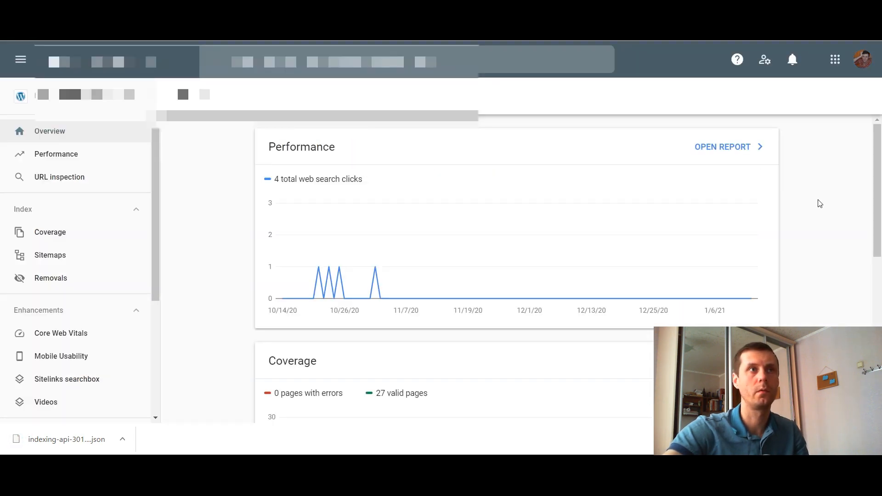
pyautogui.moveTo(153, 215)
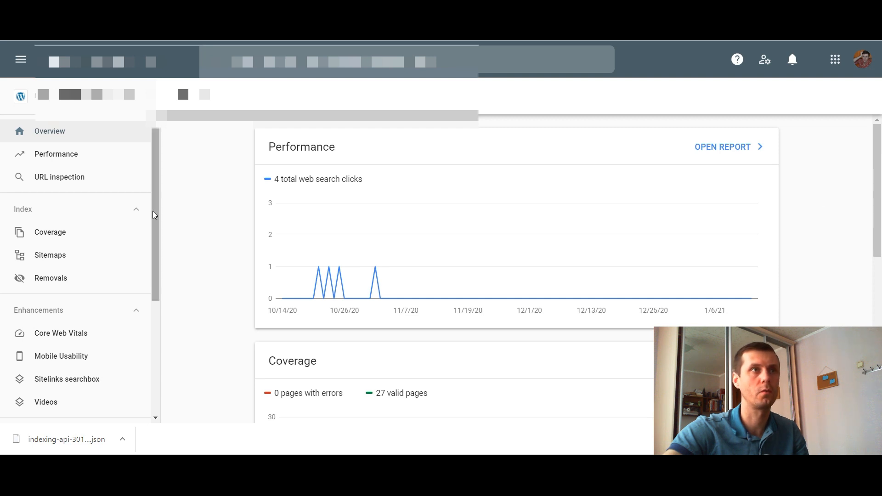
pyautogui.moveTo(160, 235)
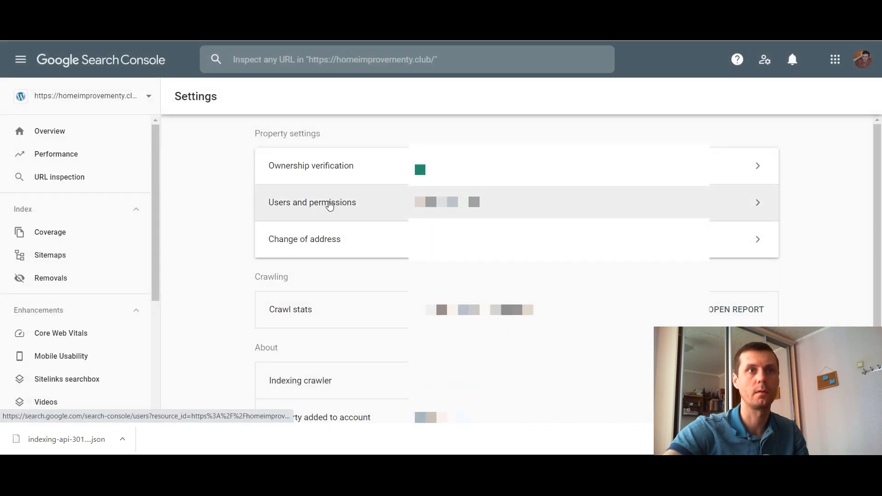
# Step: From Users and permissions, open the property's Manage property owners page
pyautogui.click(312, 203)
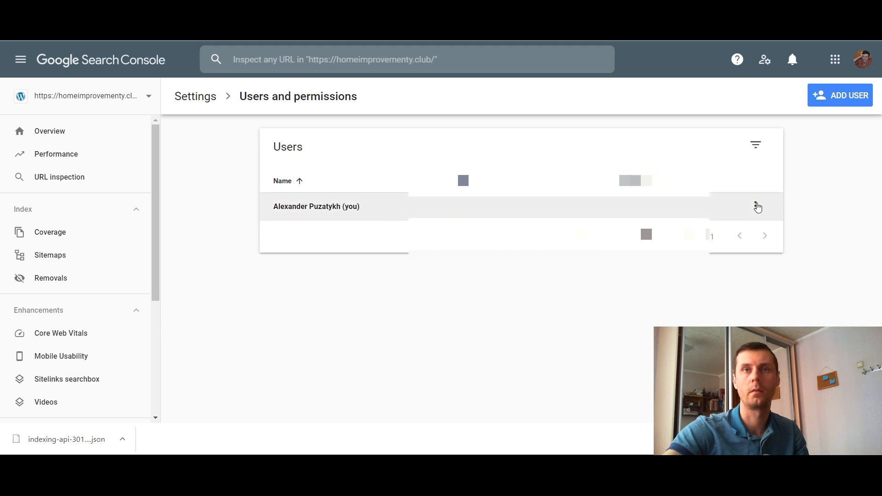
pyautogui.click(756, 206)
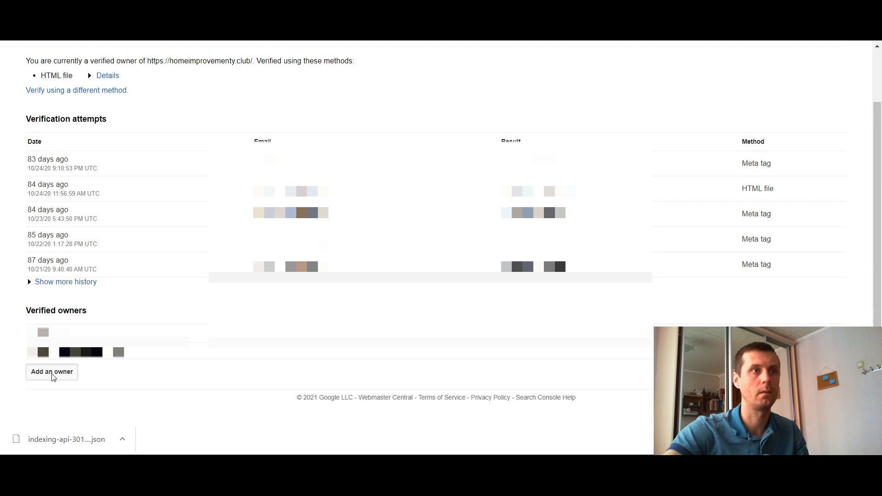
# Step: Add the indexingapi service account email as a new property owner
pyautogui.click(51, 371)
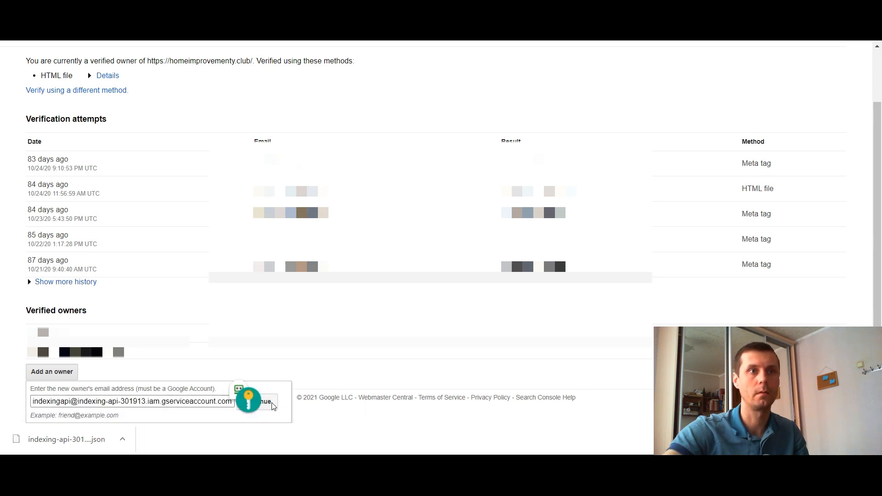
pyautogui.click(262, 403)
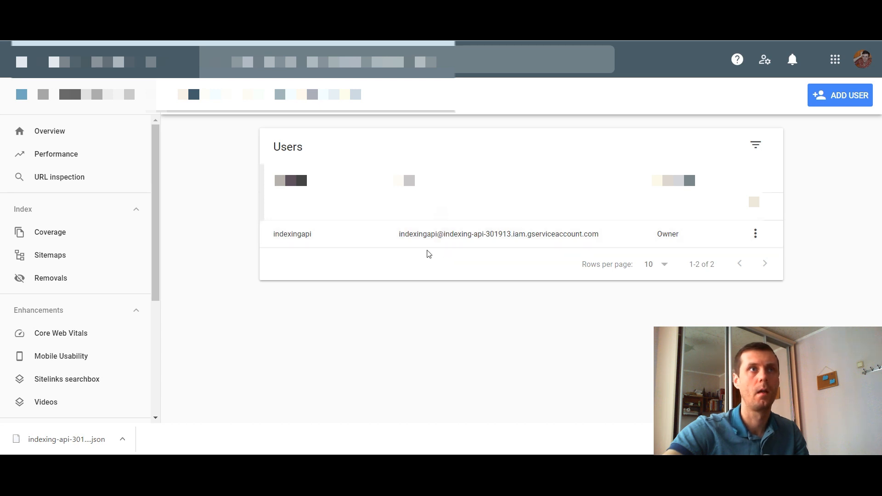
pyautogui.moveTo(453, 331)
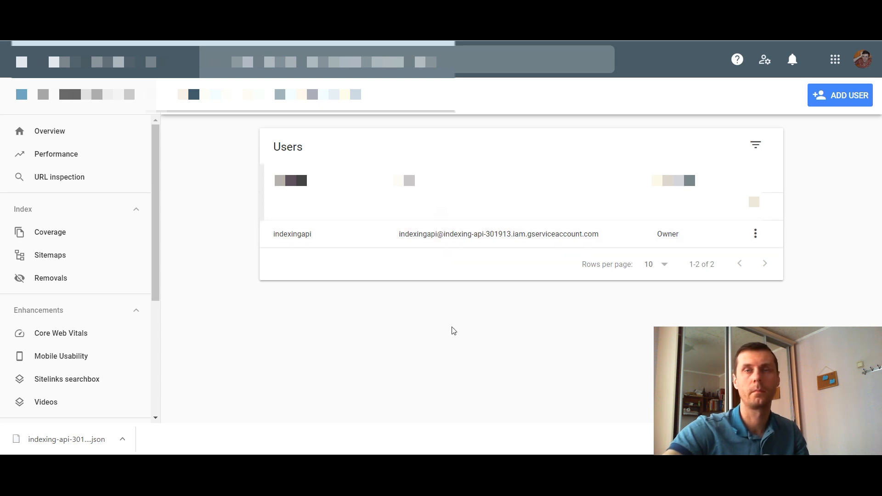
pyautogui.moveTo(402, 338)
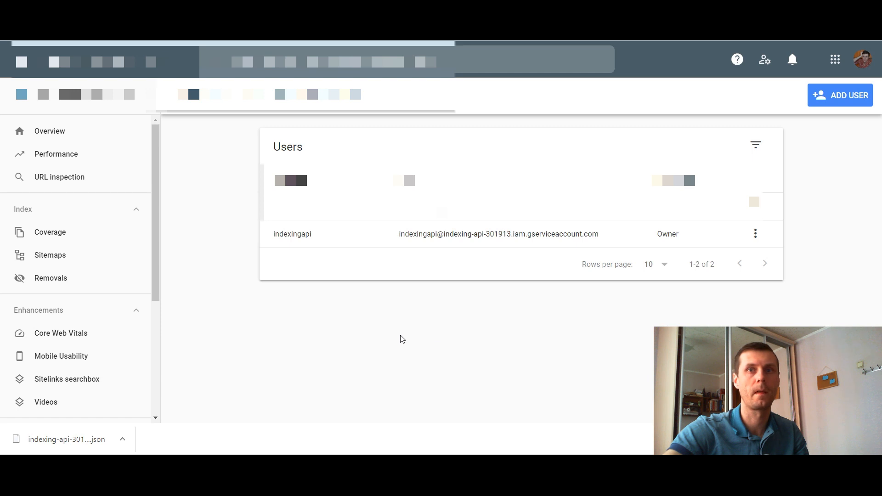
pyautogui.moveTo(292, 325)
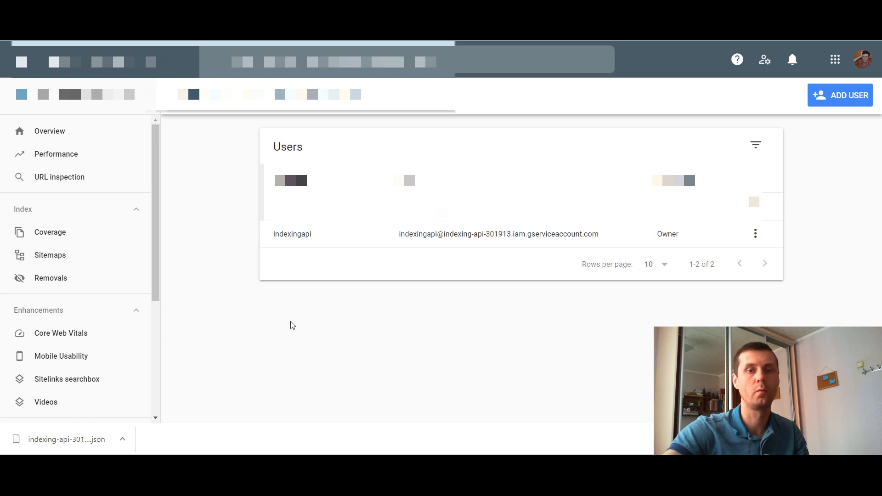
pyautogui.moveTo(343, 325)
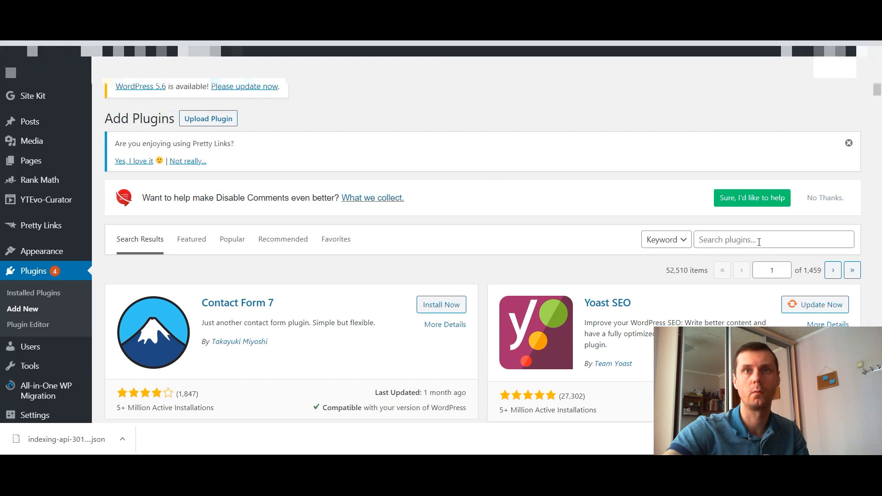
# Step: Search the WordPress plugin directory for 'instant indexing'
pyautogui.click(773, 238)
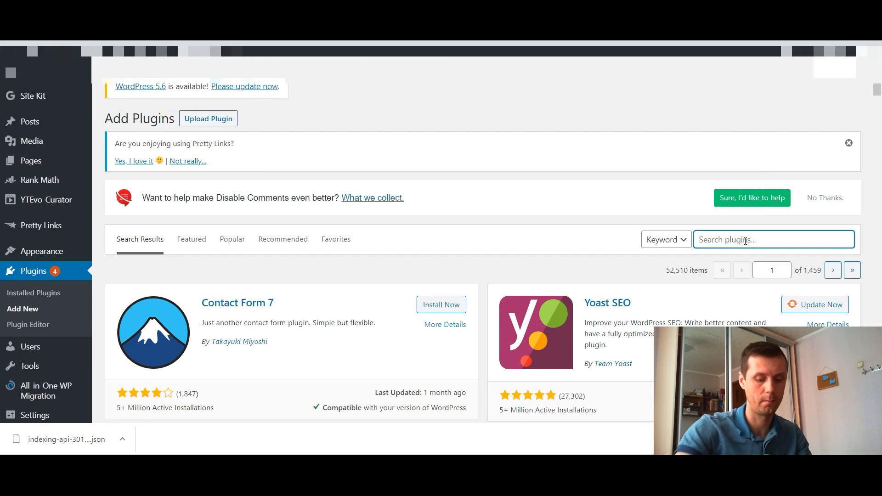
pyautogui.write('i')
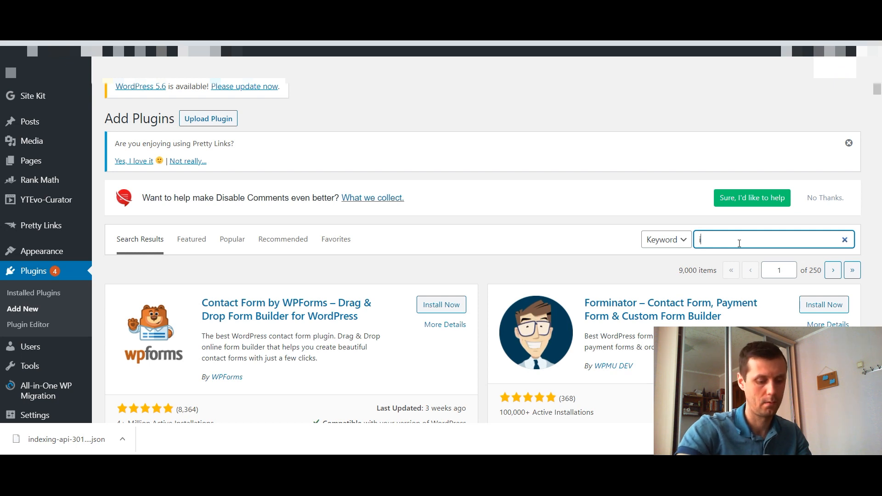
pyautogui.write('instant')
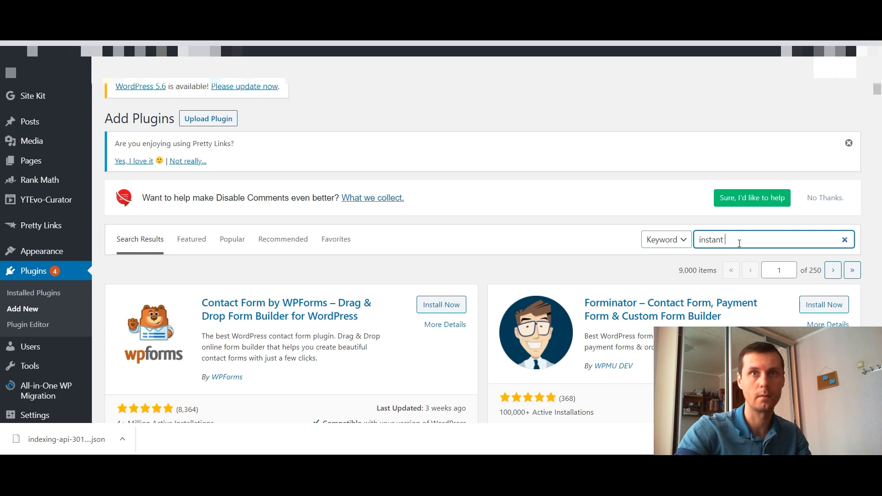
pyautogui.write('inde')
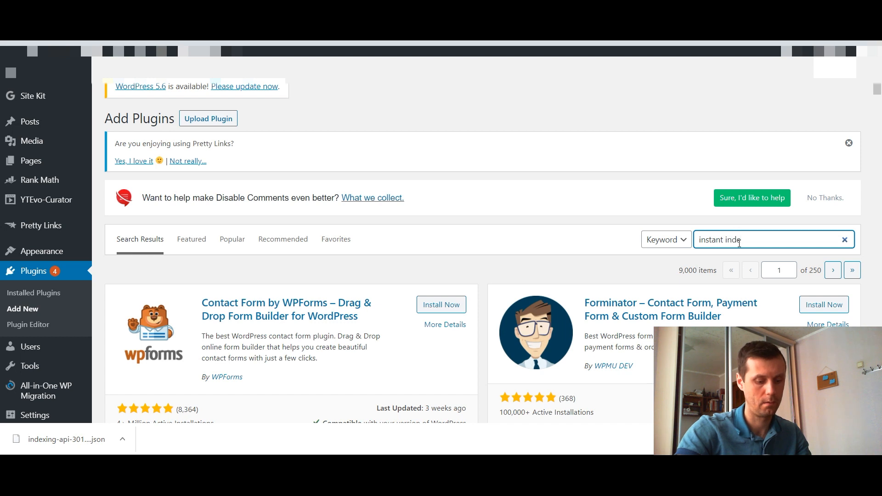
pyautogui.write('xing')
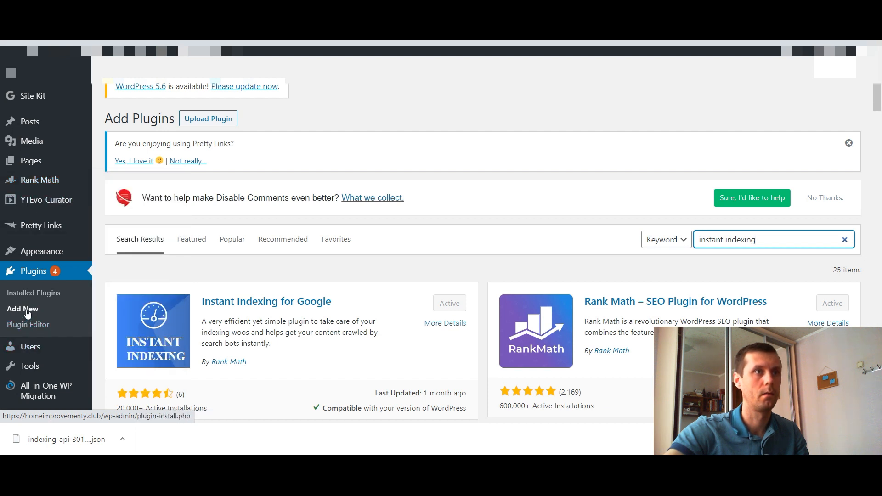
pyautogui.moveTo(33, 293)
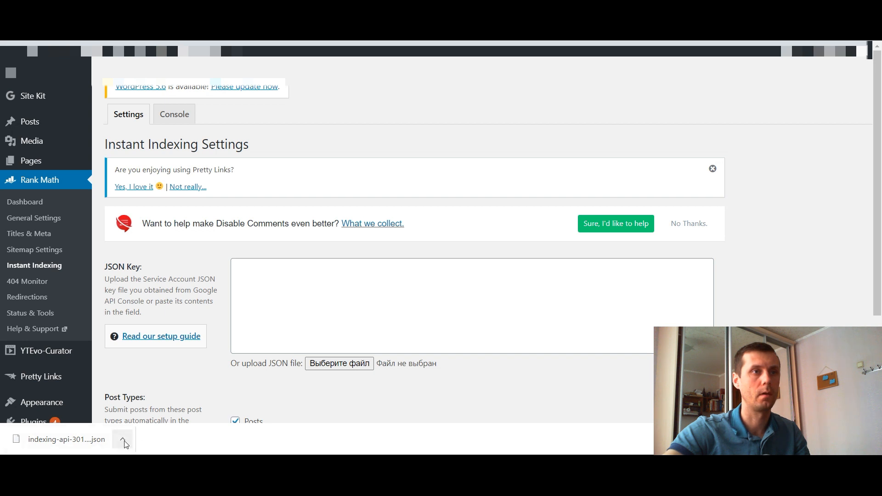
# Step: Open the downloaded indexing-api JSON key file in Notepad++ from its download folder
pyautogui.click(122, 441)
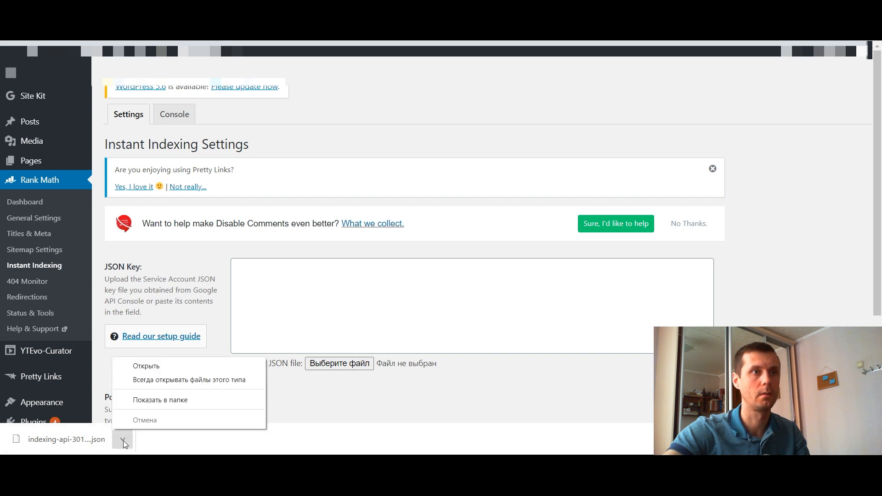
pyautogui.moveTo(147, 379)
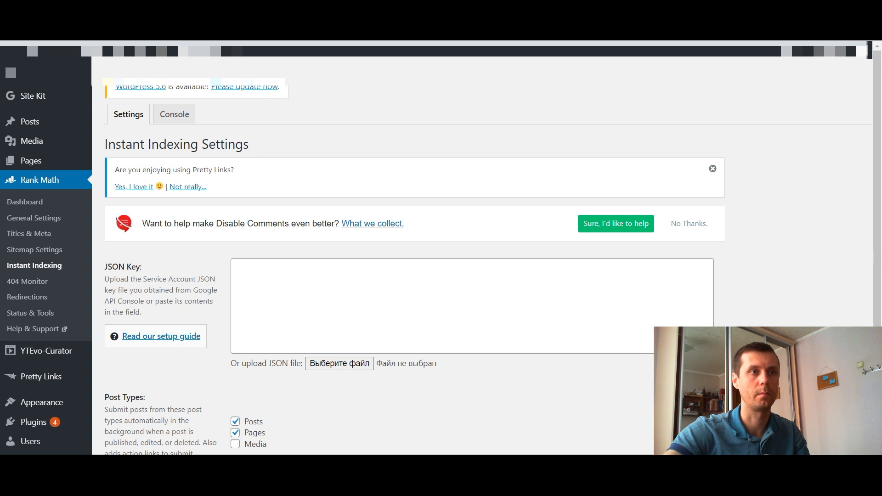
pyautogui.rightClick(200, 56)
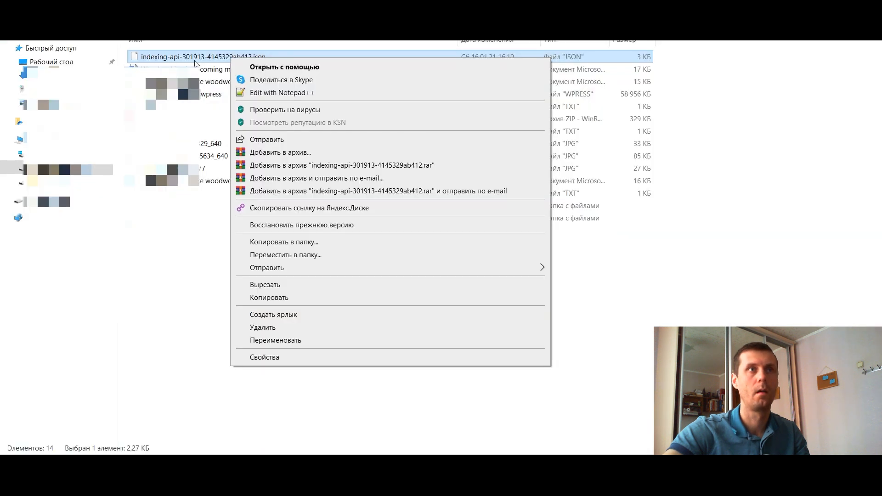
pyautogui.moveTo(281, 92)
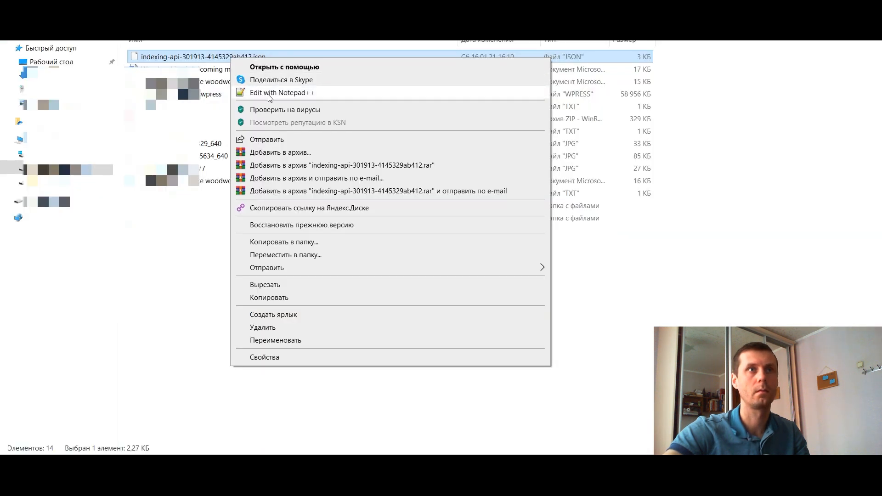
pyautogui.click(282, 93)
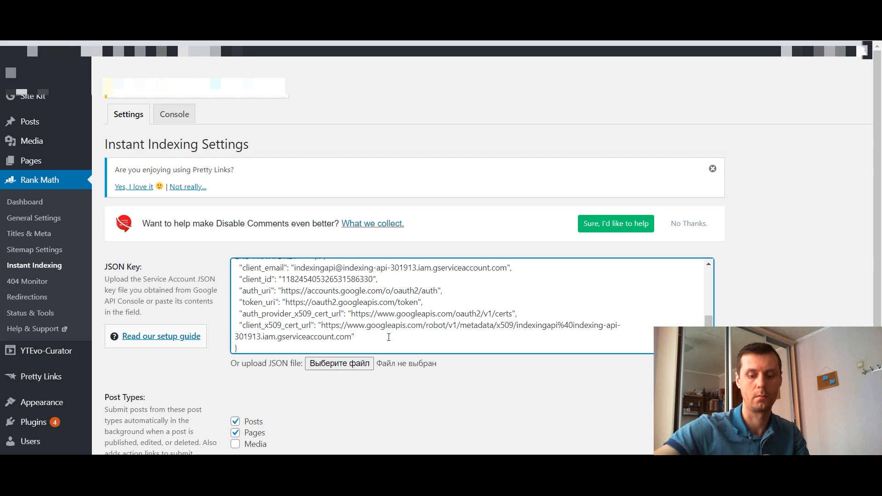
# Step: Save the pasted service account JSON key in Rank Math Instant Indexing settings
pyautogui.scroll(-3)
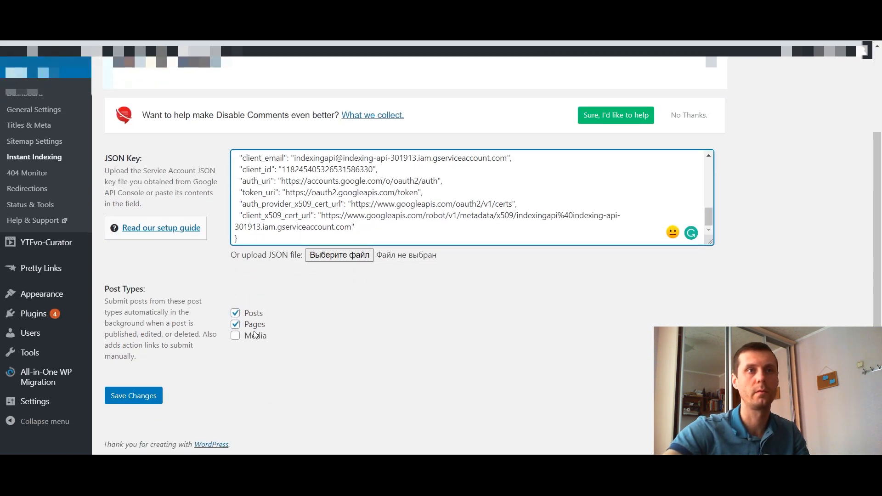
pyautogui.click(133, 396)
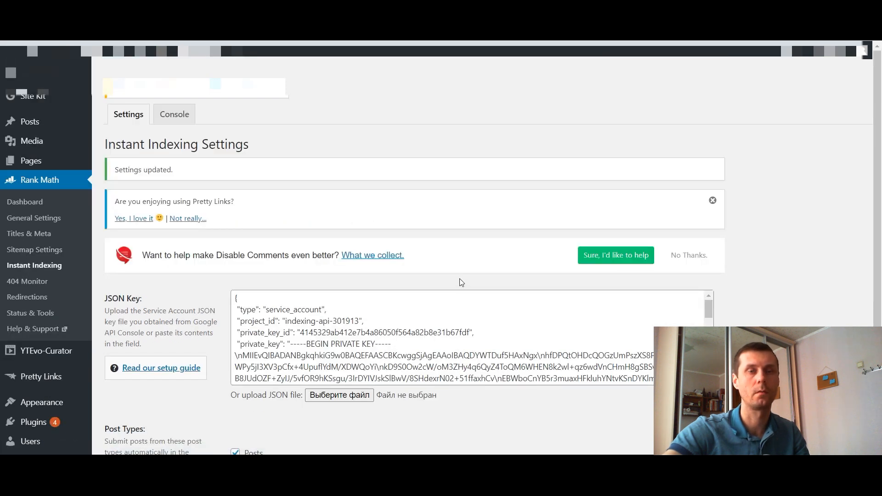
pyautogui.moveTo(455, 284)
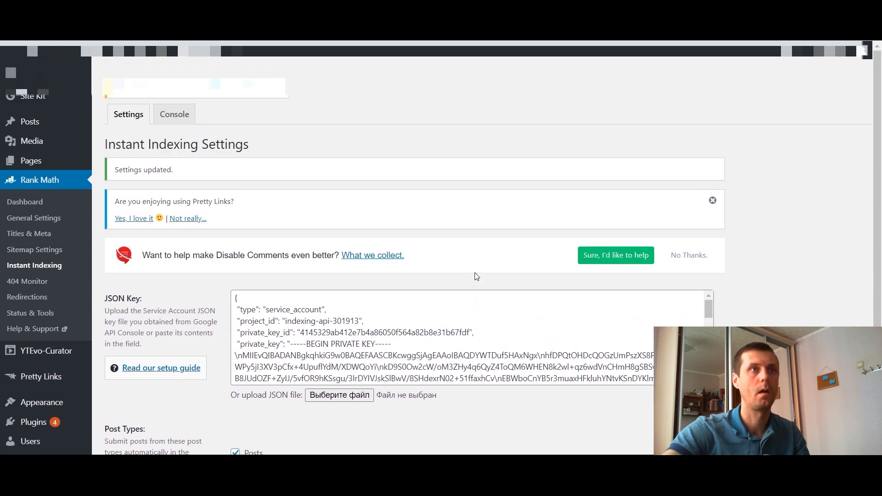
pyautogui.moveTo(284, 188)
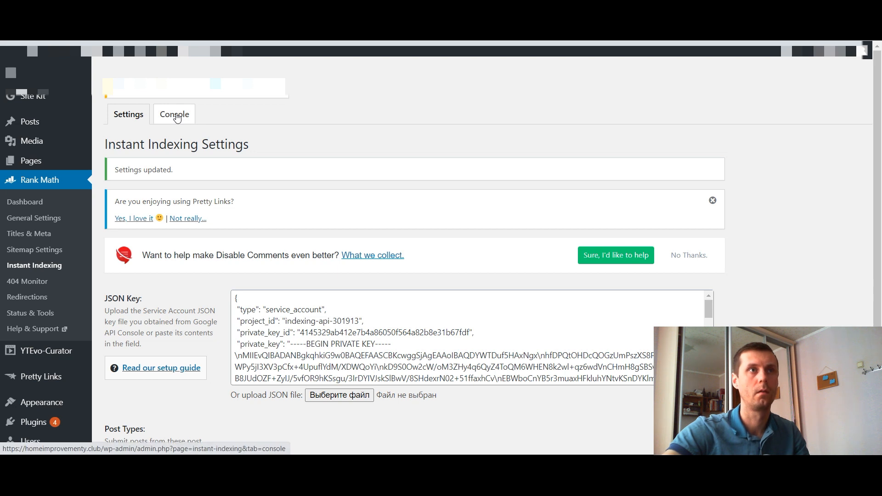
# Step: Submit the page URL as a Publish/update request from the Instant Indexing Console
pyautogui.click(174, 115)
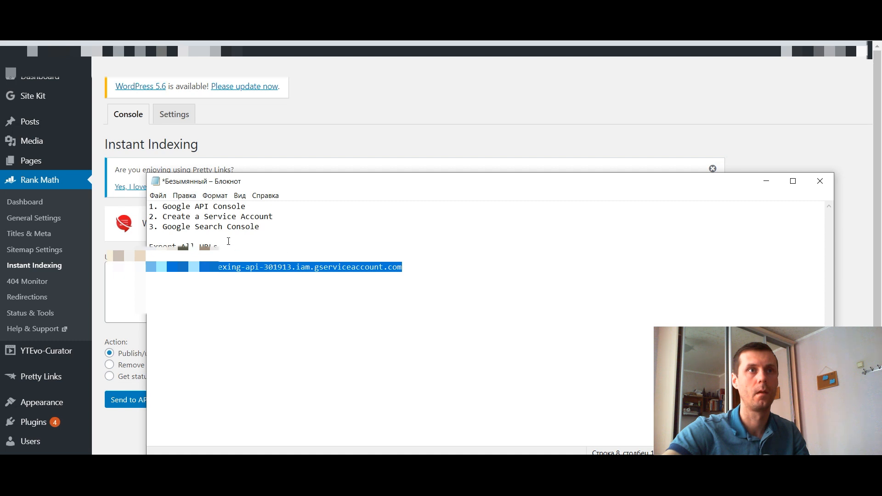
pyautogui.click(819, 181)
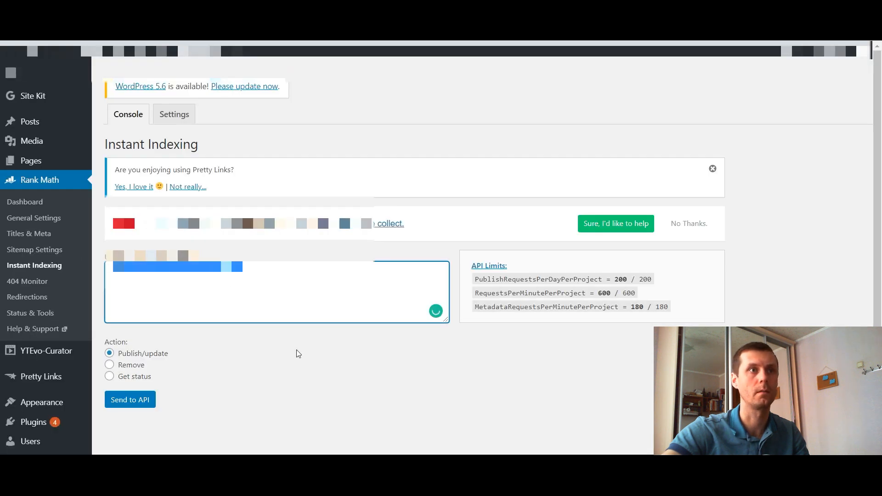
pyautogui.scroll(-3)
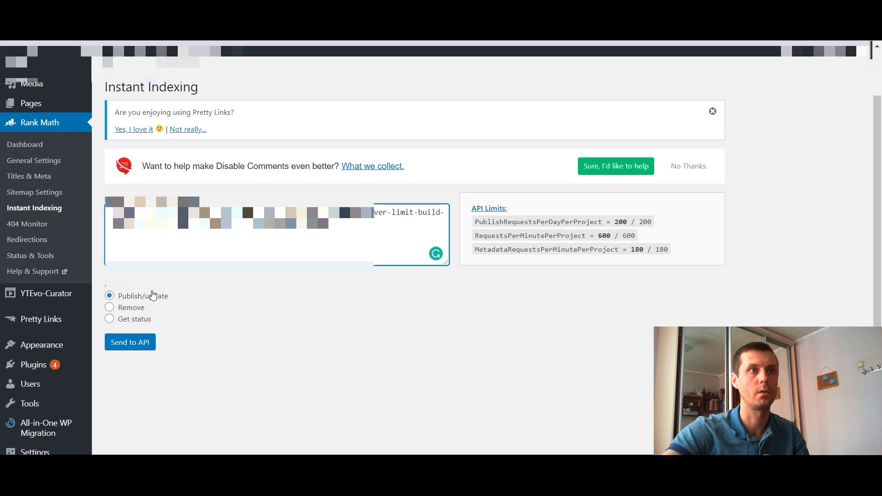
pyautogui.moveTo(562, 231)
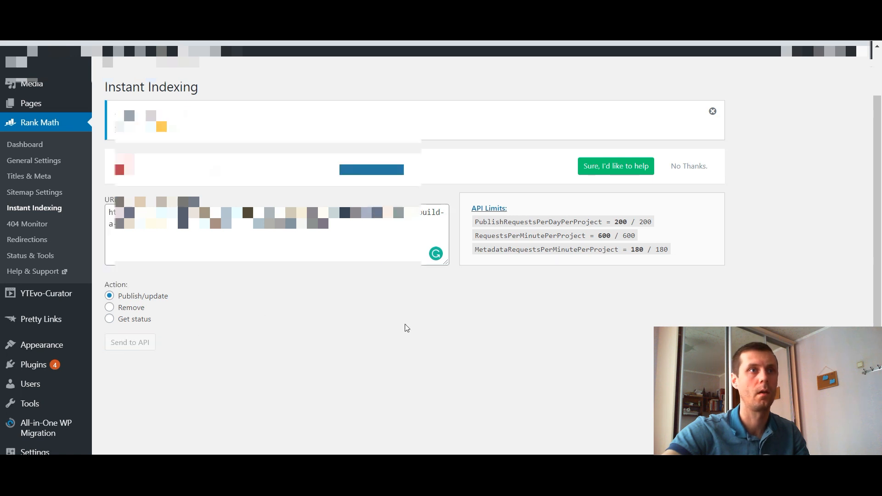
pyautogui.click(130, 341)
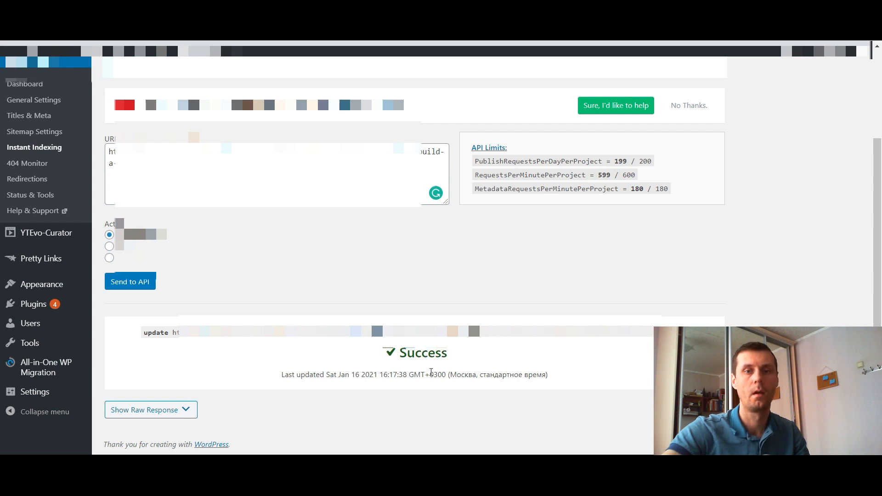
pyautogui.moveTo(413, 365)
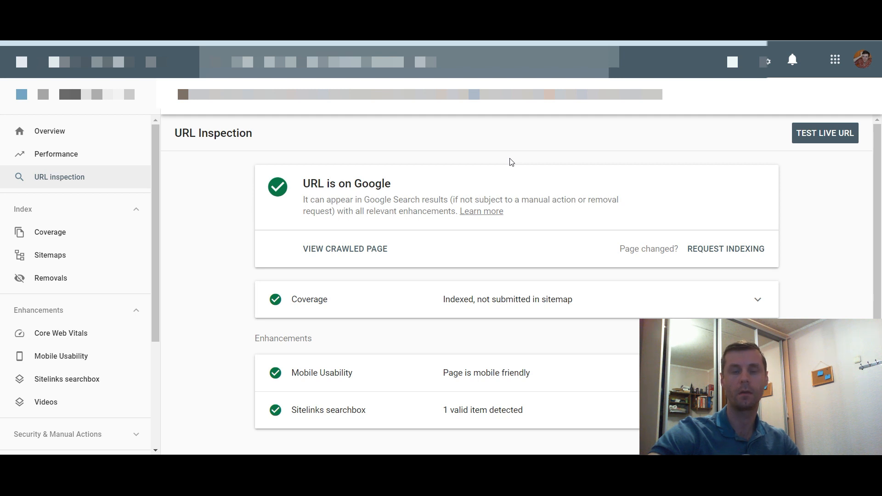
pyautogui.moveTo(499, 172)
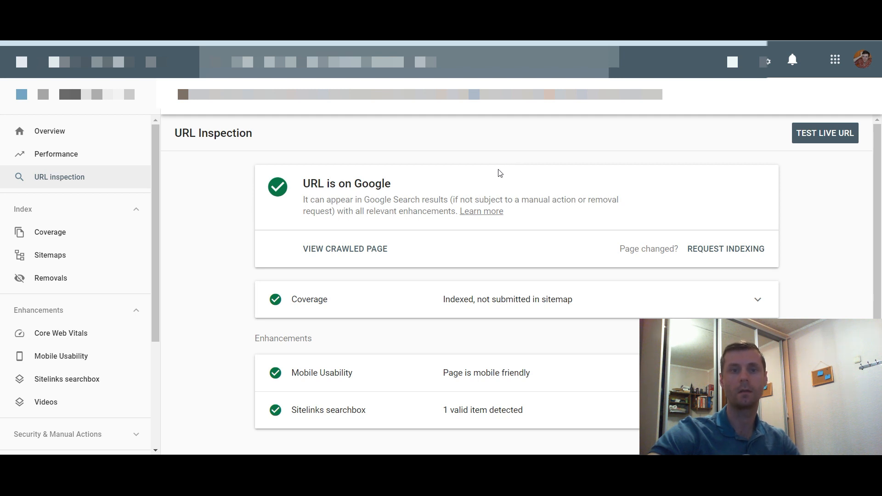
pyautogui.moveTo(476, 174)
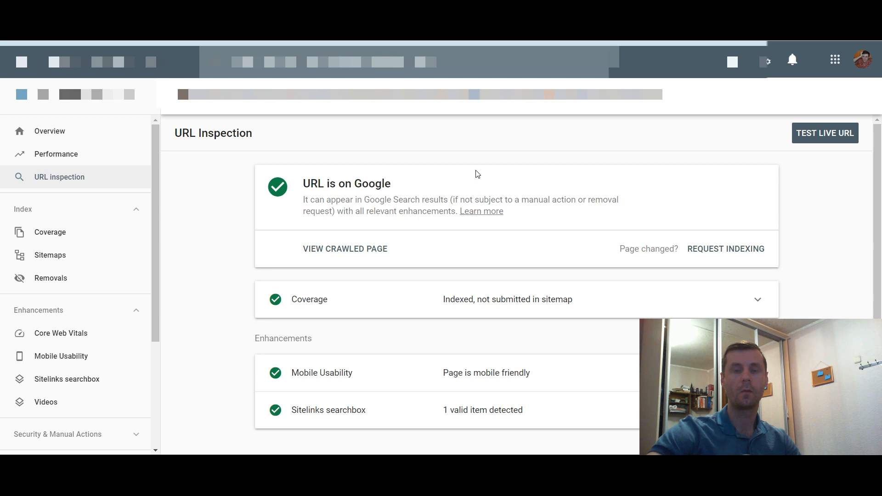
pyautogui.moveTo(474, 178)
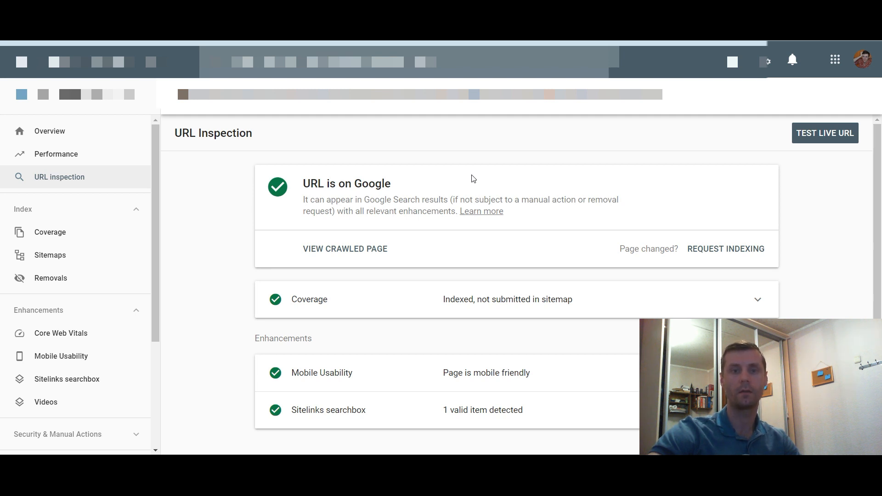
pyautogui.moveTo(463, 176)
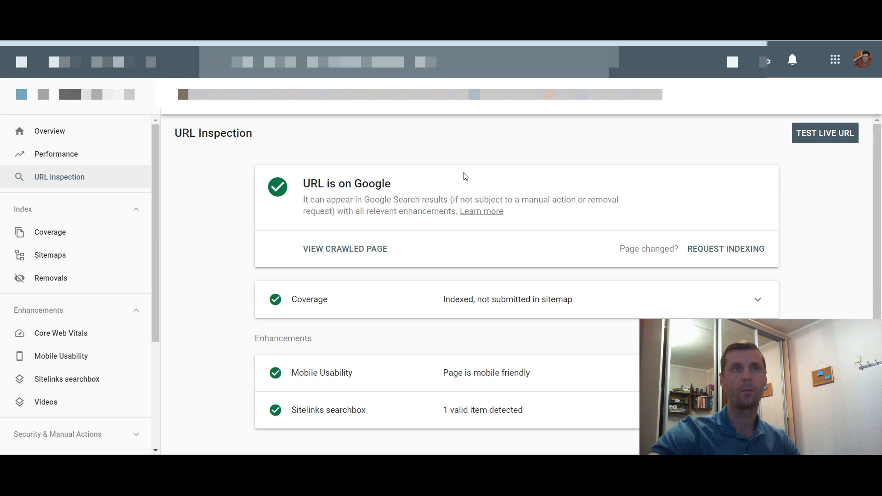